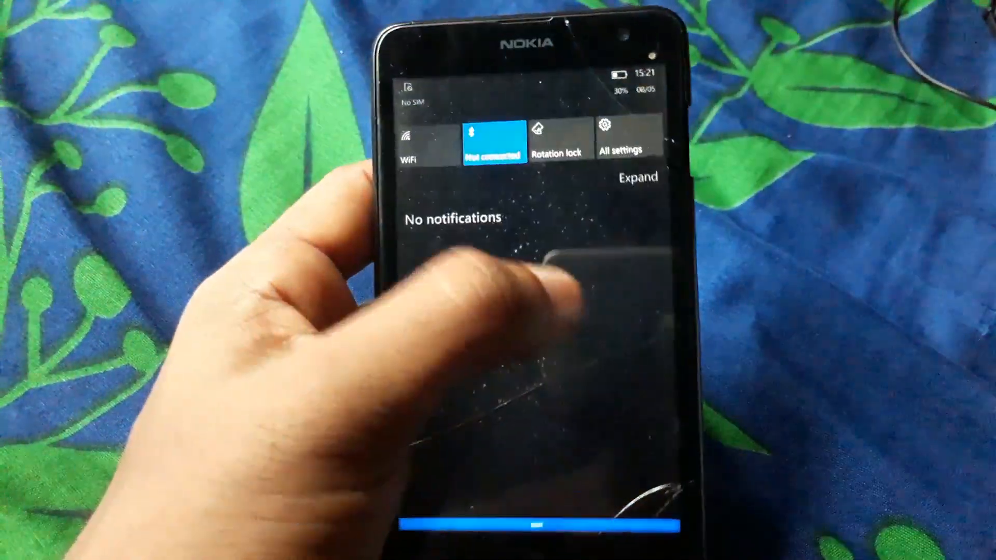
Step: Browse This PC to D:\YOUTUBE\WINOWS LUMIA 625
{"action": "left_click", "coordinate": [637, 176]}
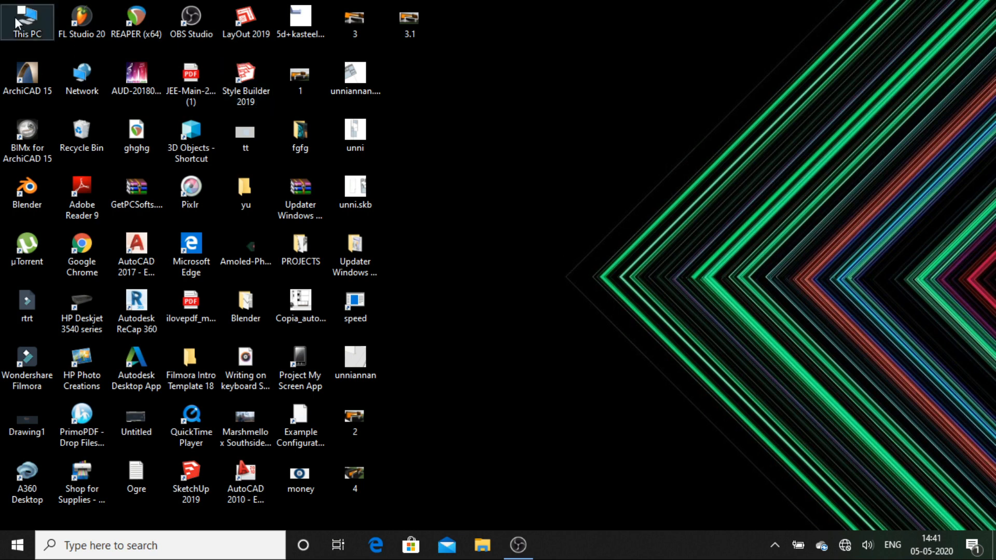
{"action": "double_click", "coordinate": [27, 19]}
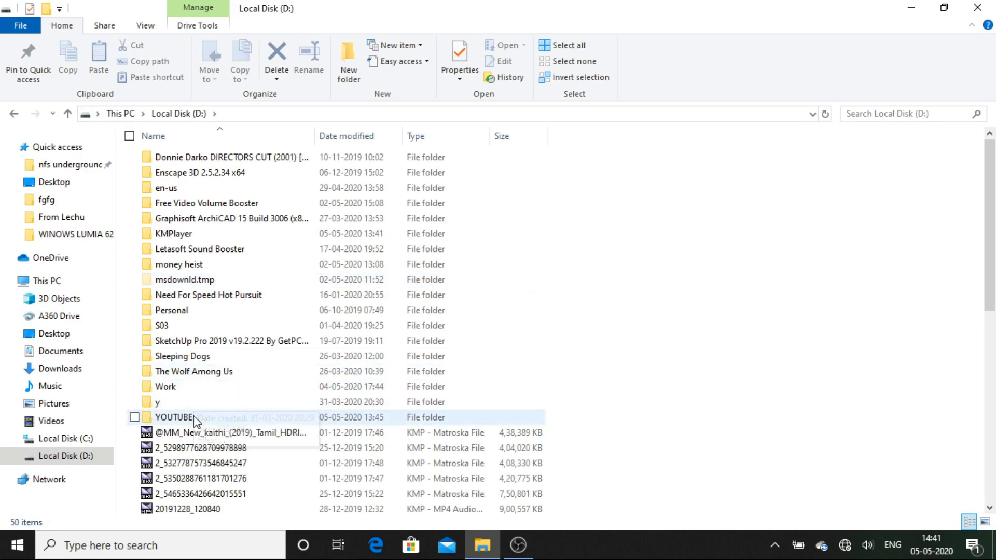
{"action": "double_click", "coordinate": [176, 417]}
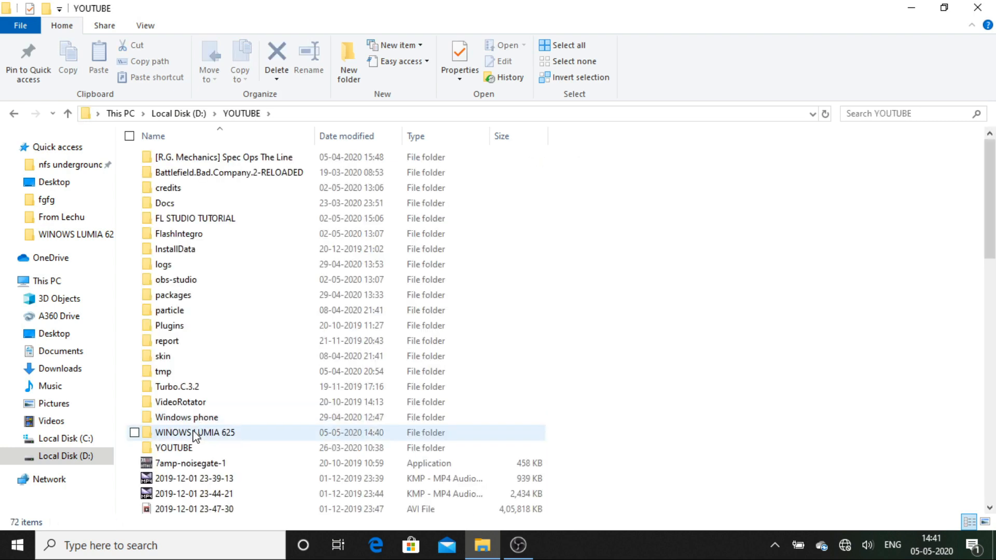
{"action": "double_click", "coordinate": [195, 432]}
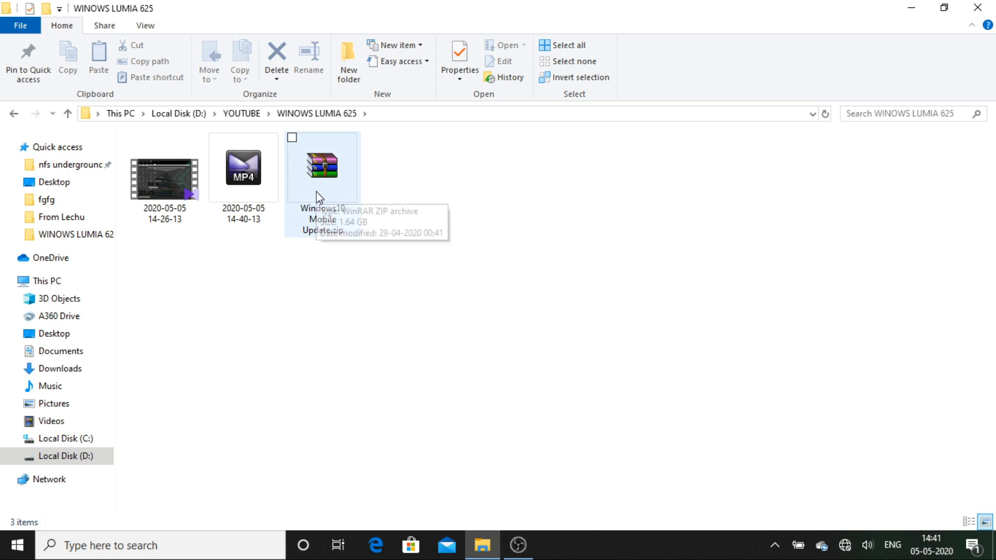
Step: Extract Windows10 Mobile Update.zip with 7-Zip into a folder beside the archive
{"action": "left_click", "coordinate": [322, 165]}
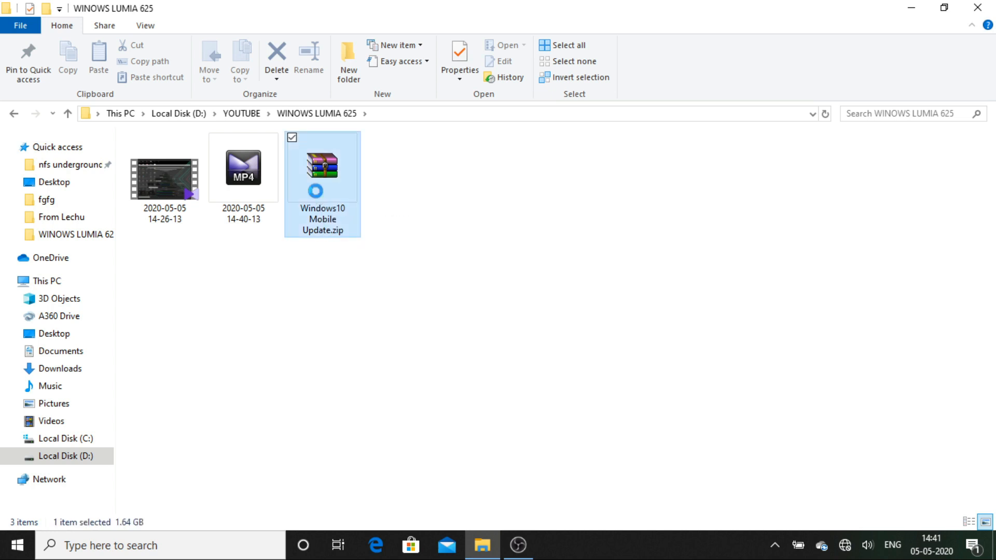
{"action": "right_click", "coordinate": [322, 165]}
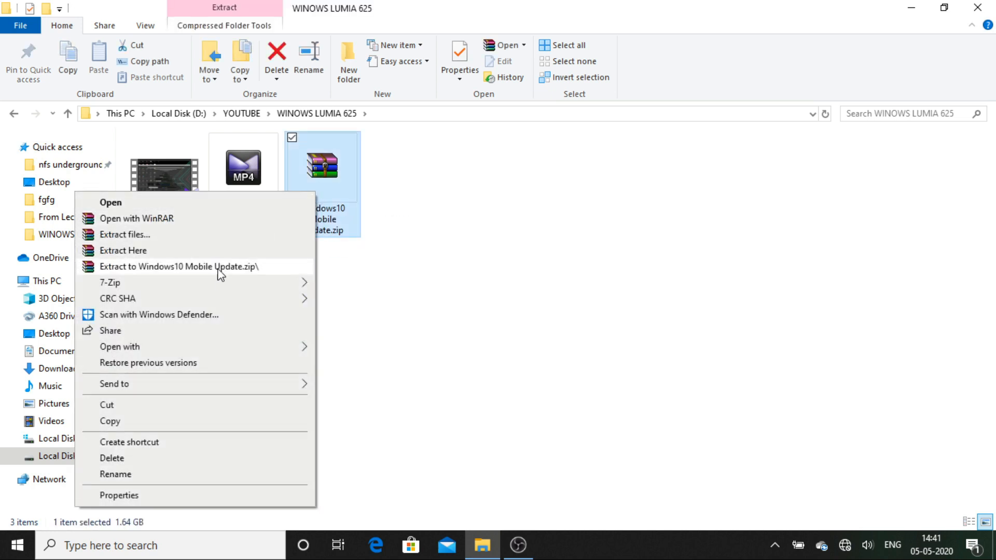
{"action": "mouse_move", "coordinate": [109, 283]}
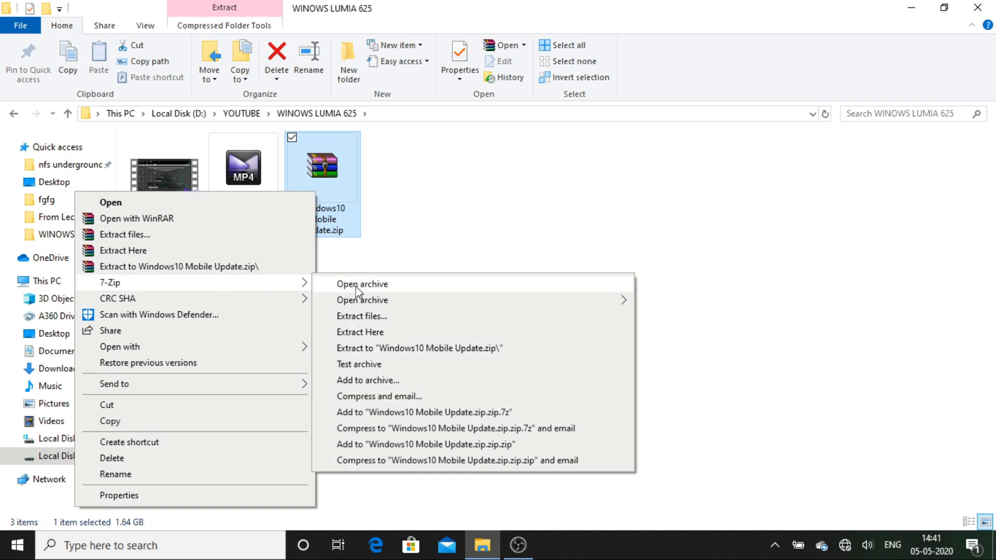
{"action": "left_click", "coordinate": [362, 316]}
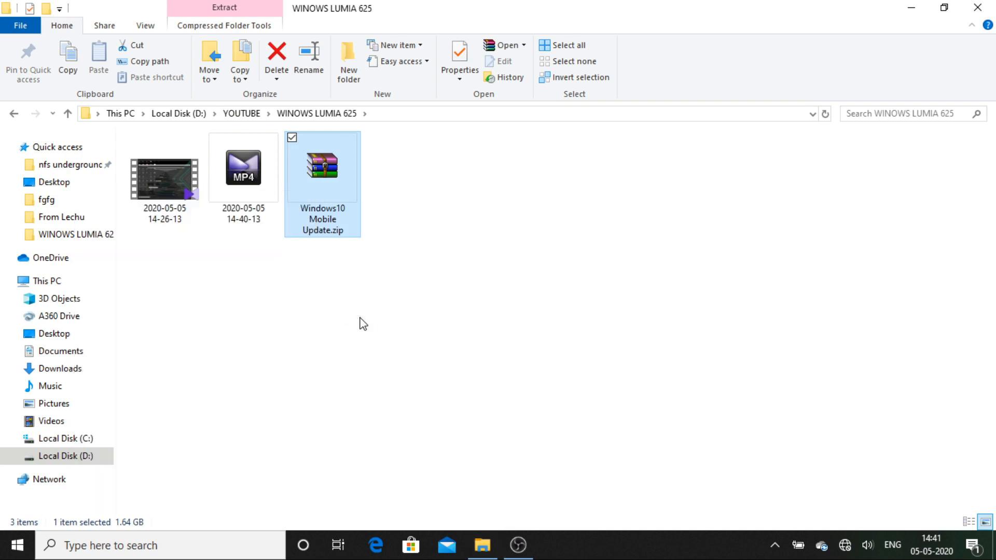
{"action": "left_click", "coordinate": [223, 7]}
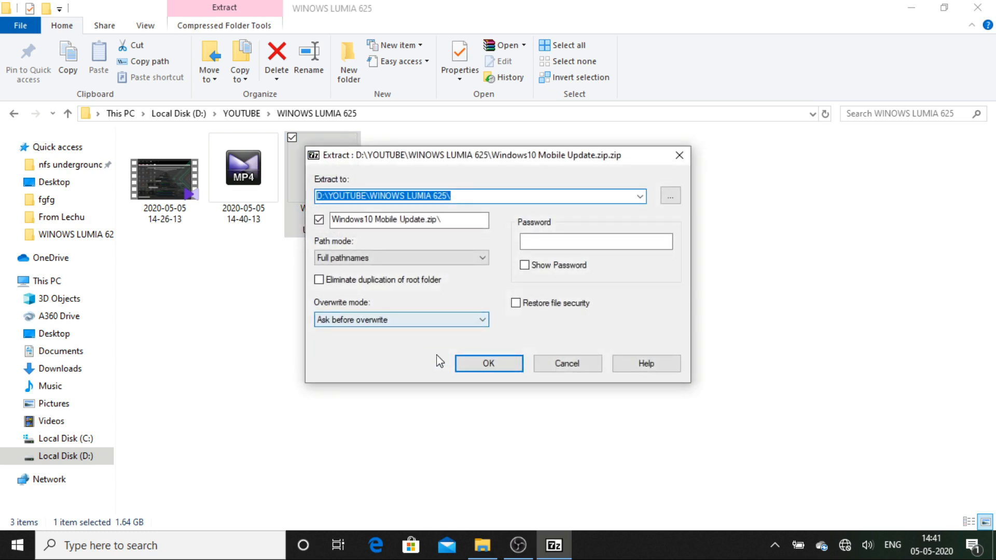
{"action": "left_click", "coordinate": [487, 363]}
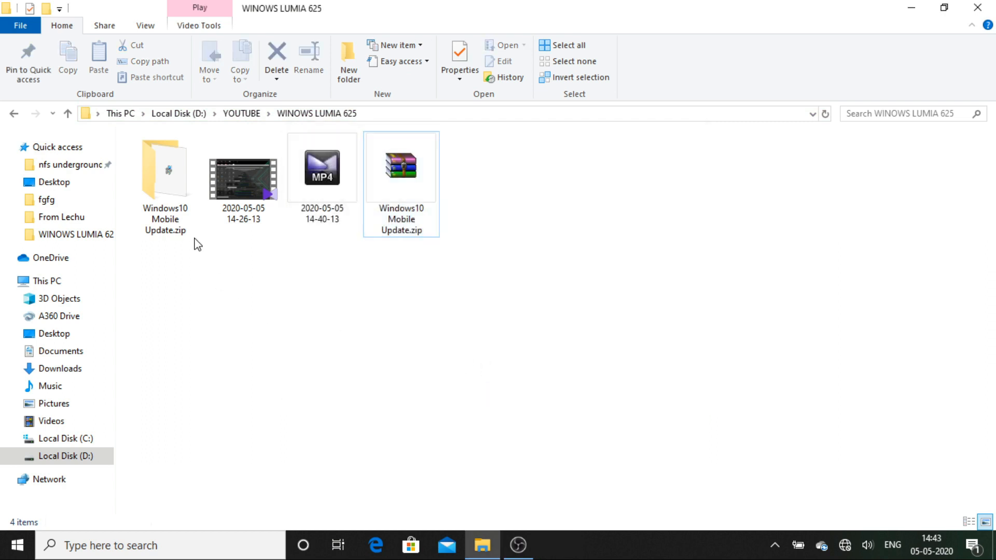
Step: Open 'Windows 7,8,8.1 to Windows 10' and extract the iutool_2015 archive with 7-Zip
{"action": "double_click", "coordinate": [400, 167]}
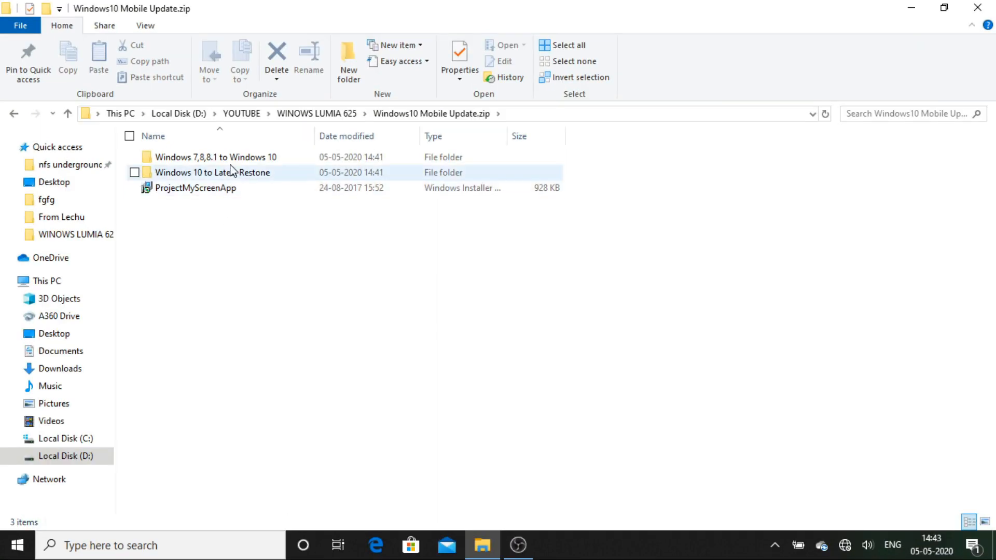
{"action": "double_click", "coordinate": [215, 157]}
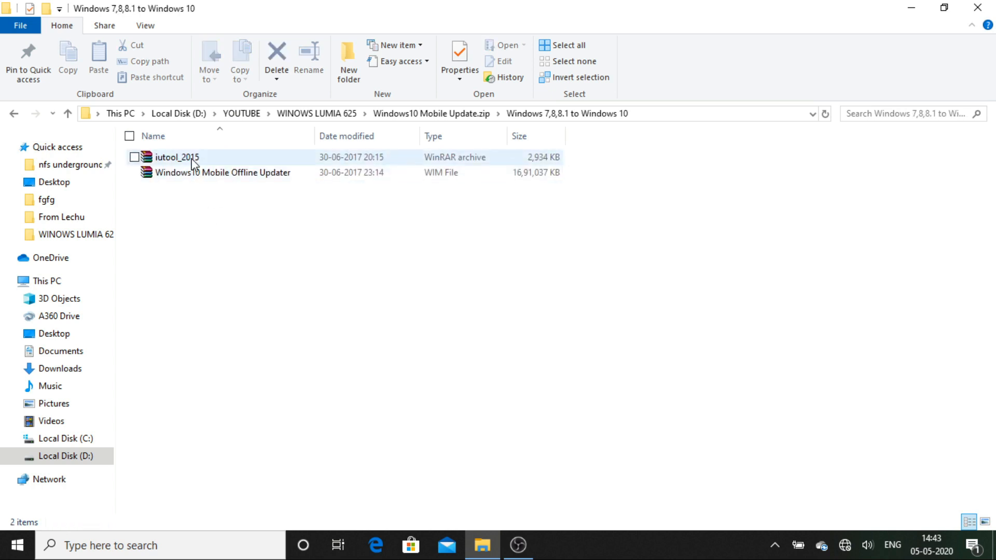
{"action": "right_click", "coordinate": [176, 157]}
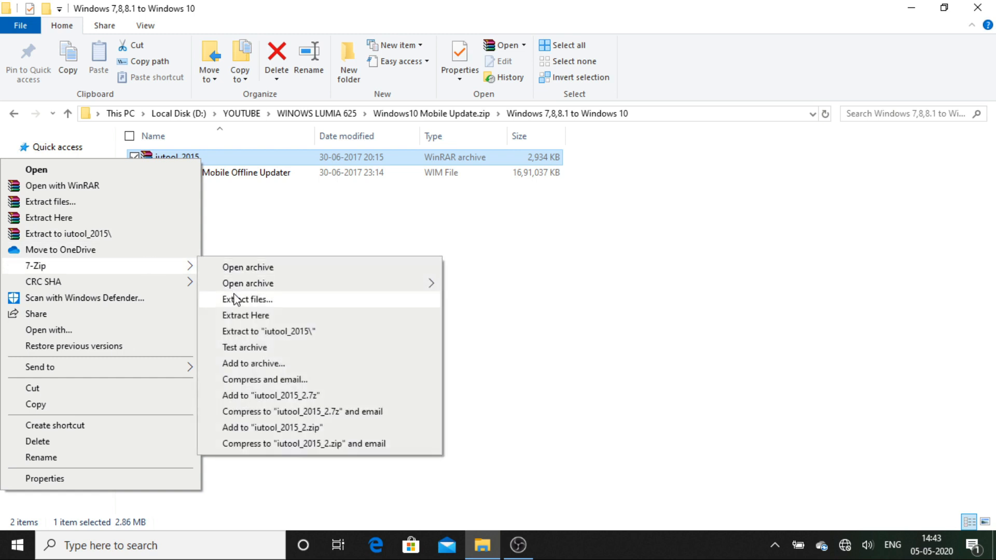
{"action": "left_click", "coordinate": [247, 299]}
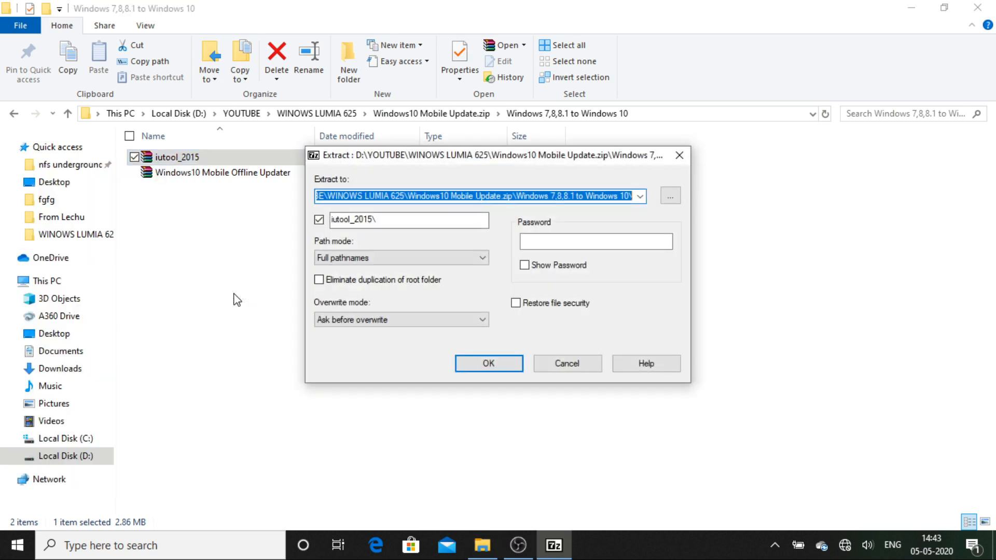
{"action": "left_click", "coordinate": [488, 363]}
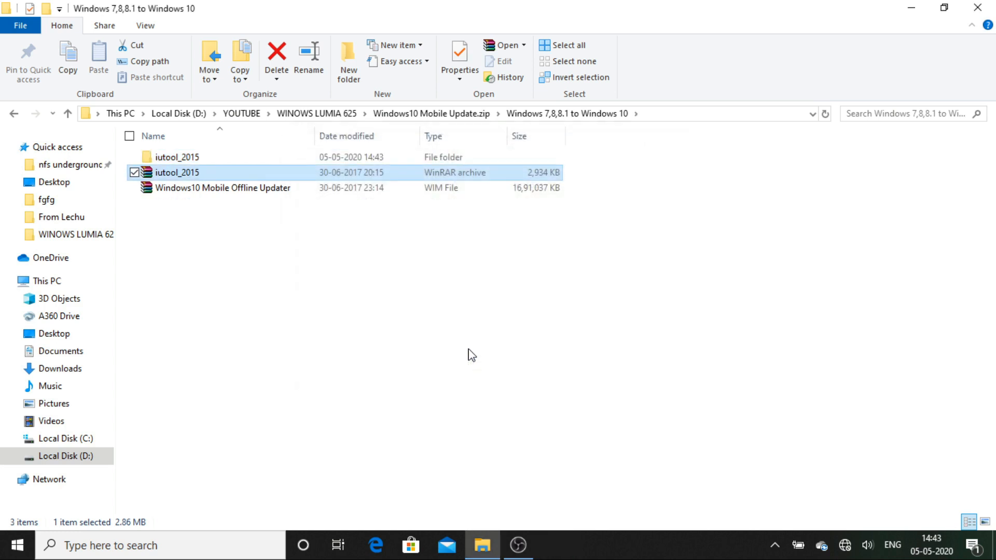
Step: Extract the Windows10 Mobile Offline Updater image into its own folder
{"action": "right_click", "coordinate": [222, 187]}
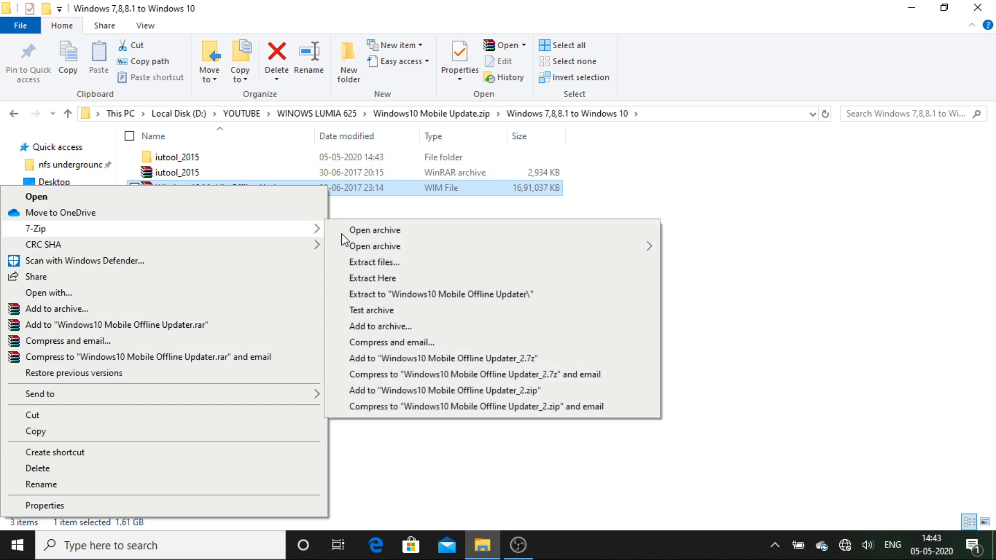
{"action": "left_click", "coordinate": [373, 261]}
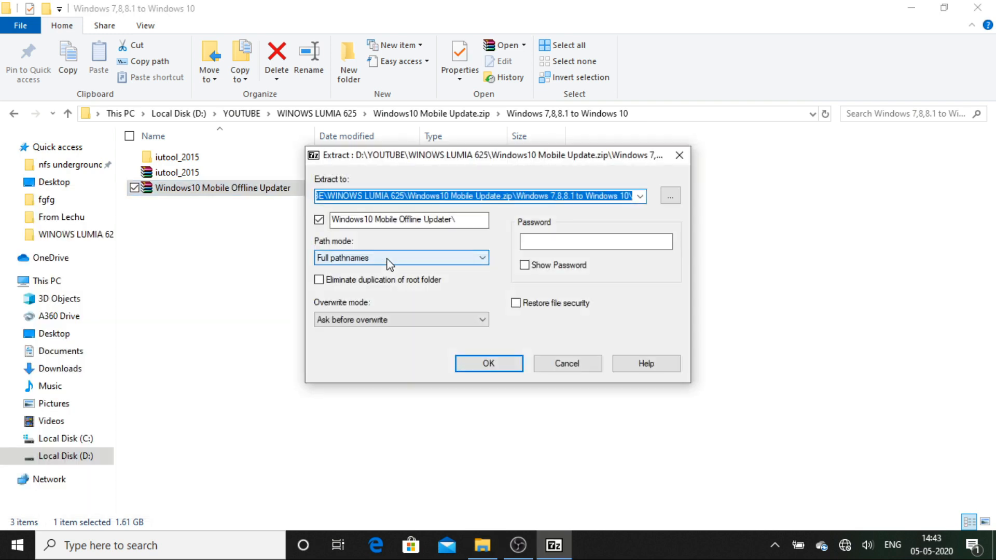
{"action": "left_click", "coordinate": [488, 363]}
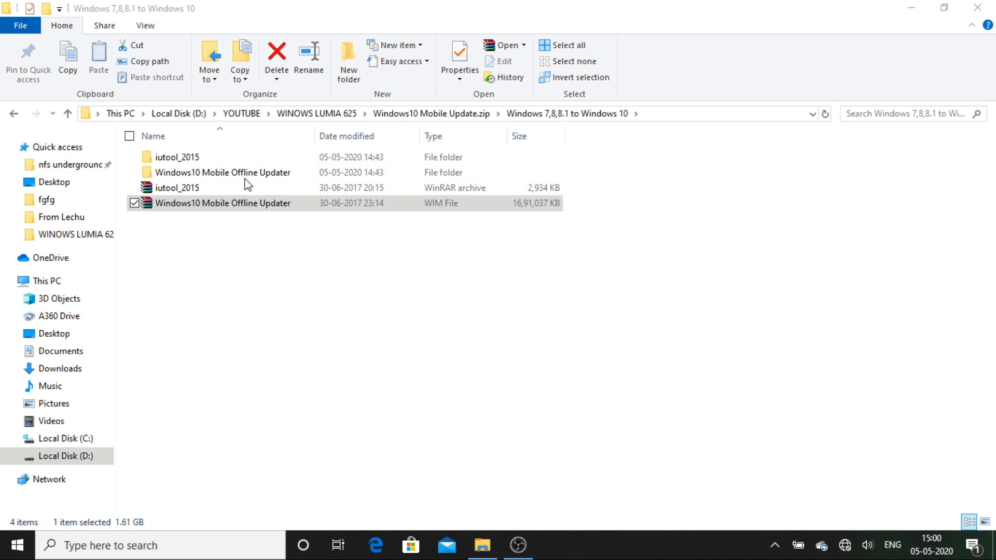
Step: Open the Offline Updater folder and inspect the 2nd, 3rd and 4th Generation folders
{"action": "left_click", "coordinate": [222, 172]}
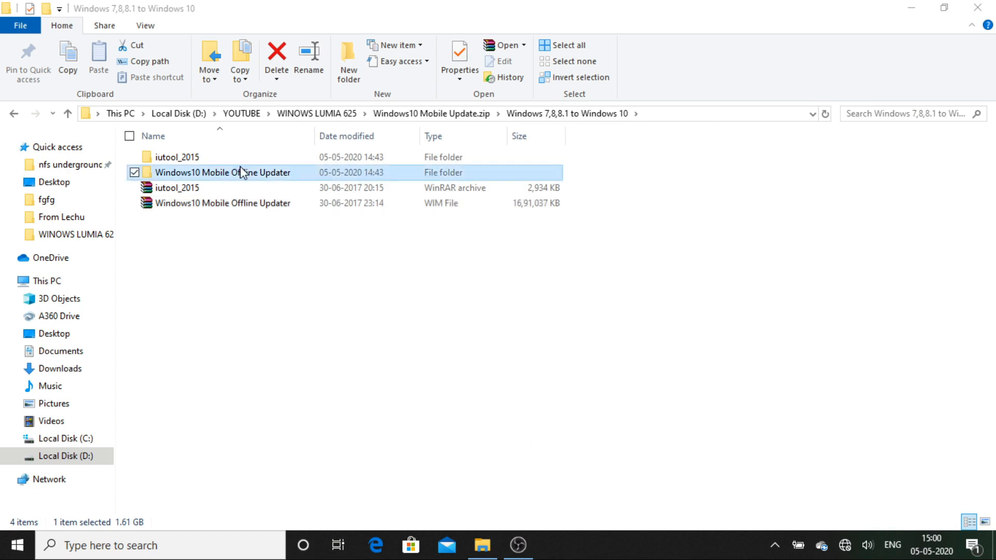
{"action": "double_click", "coordinate": [223, 172]}
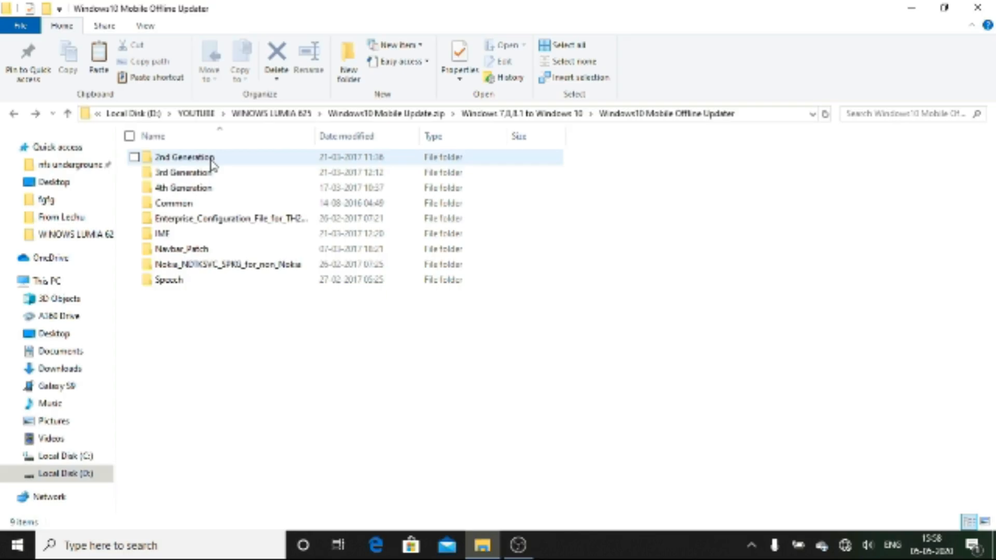
{"action": "double_click", "coordinate": [184, 156]}
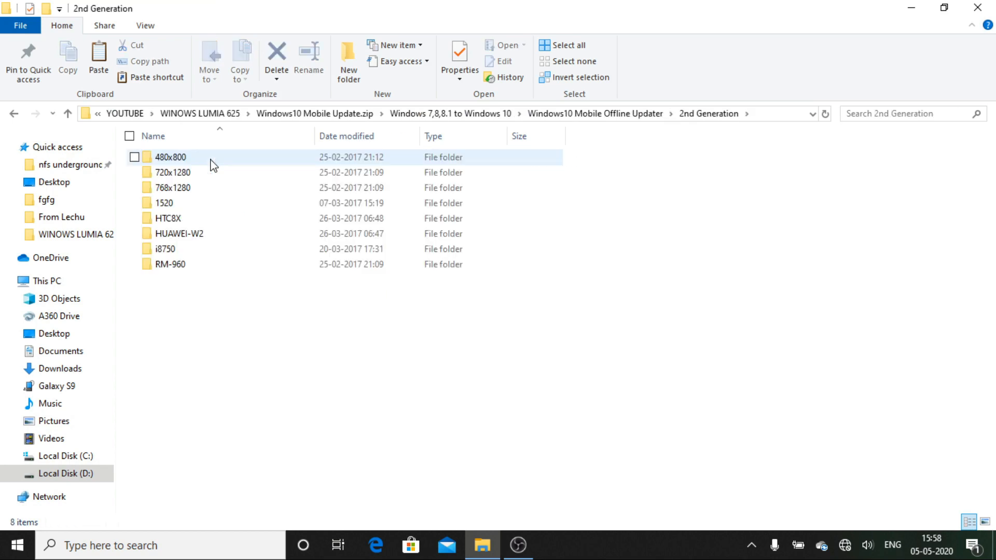
{"action": "mouse_move", "coordinate": [199, 198]}
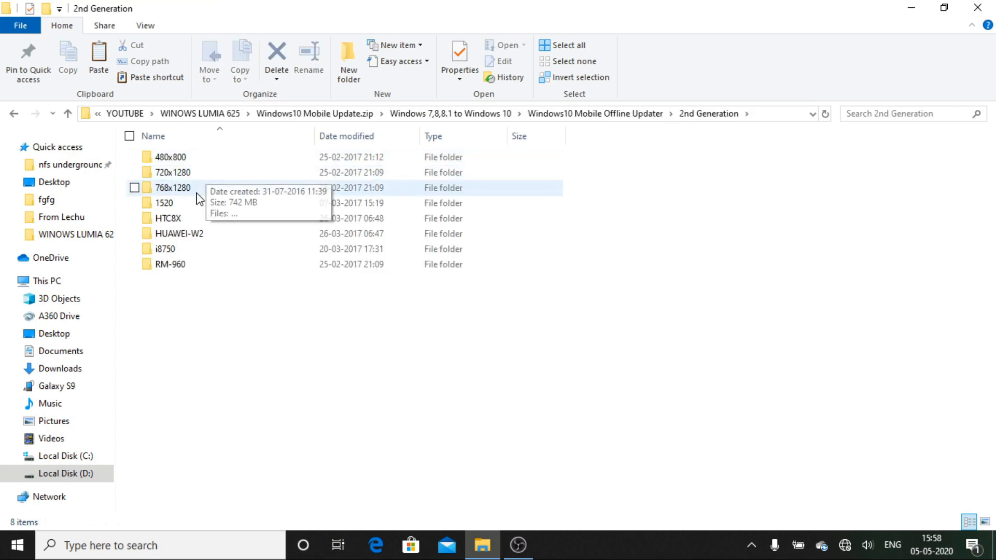
{"action": "mouse_move", "coordinate": [180, 189]}
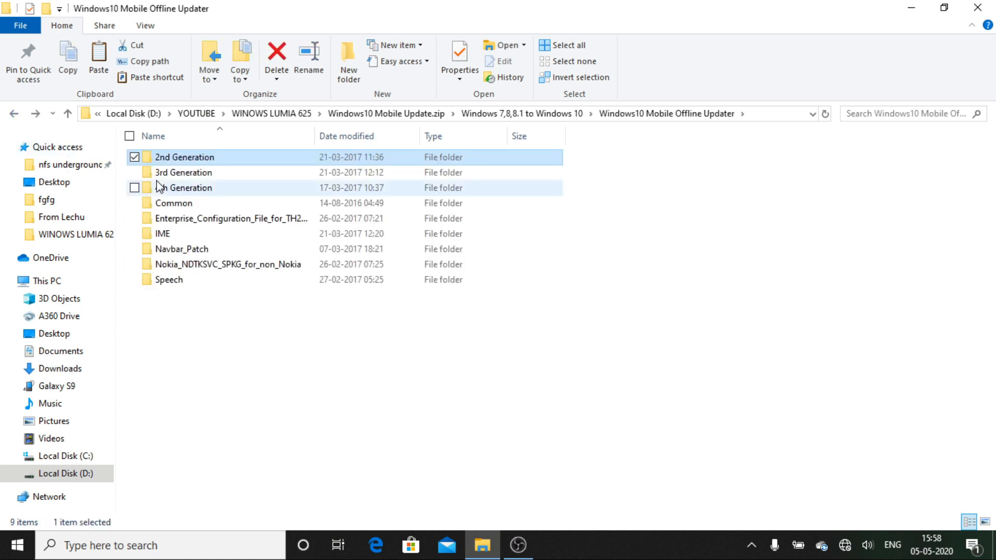
{"action": "double_click", "coordinate": [183, 172]}
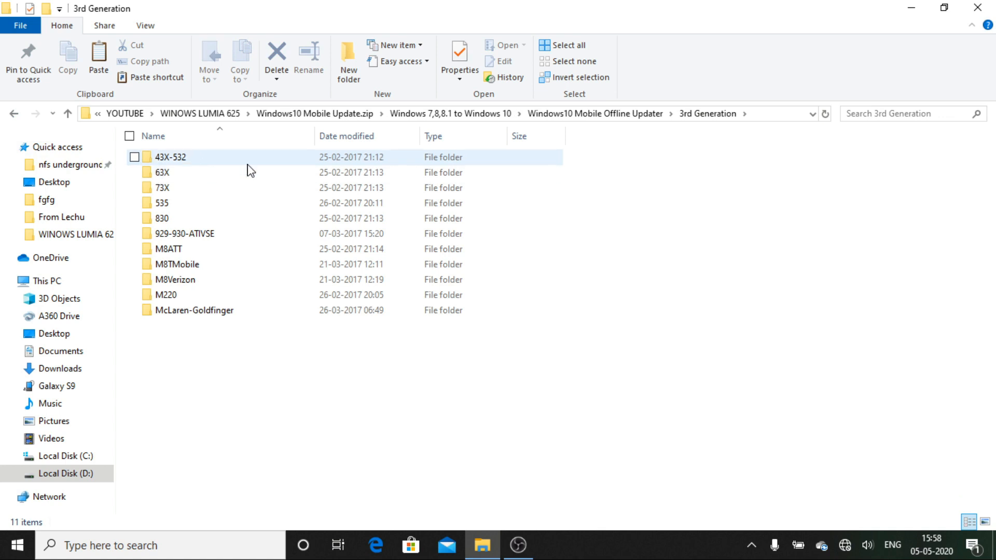
{"action": "left_click", "coordinate": [272, 374]}
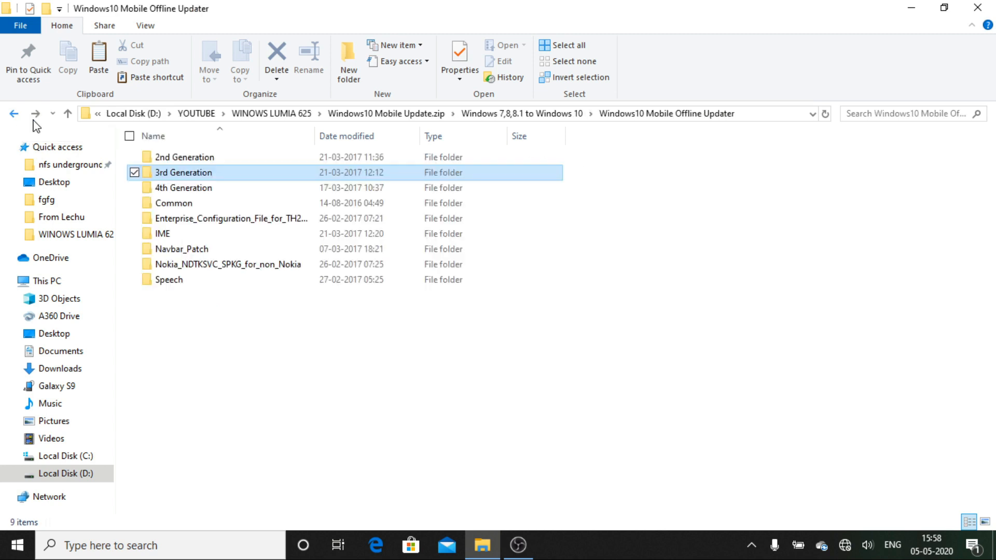
{"action": "left_click", "coordinate": [183, 187]}
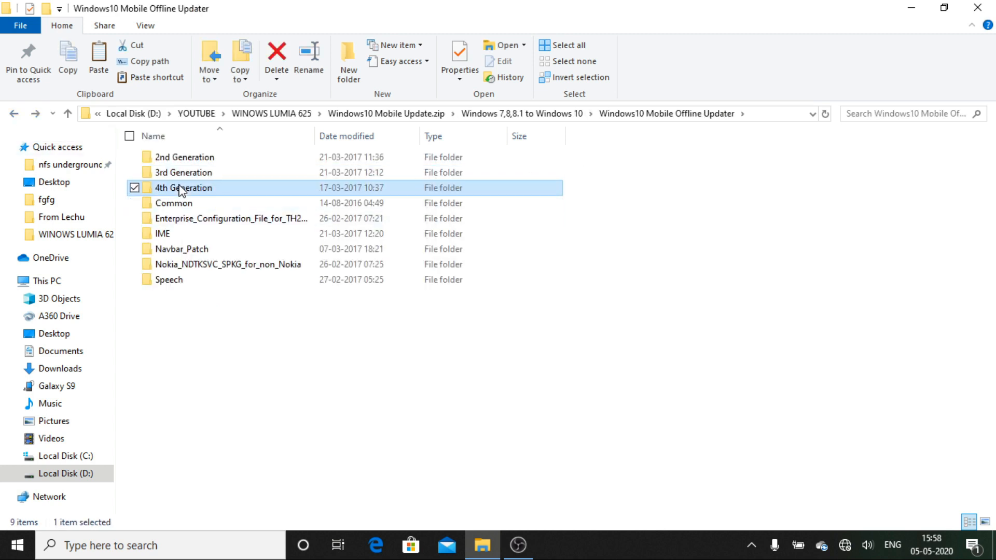
{"action": "double_click", "coordinate": [183, 187]}
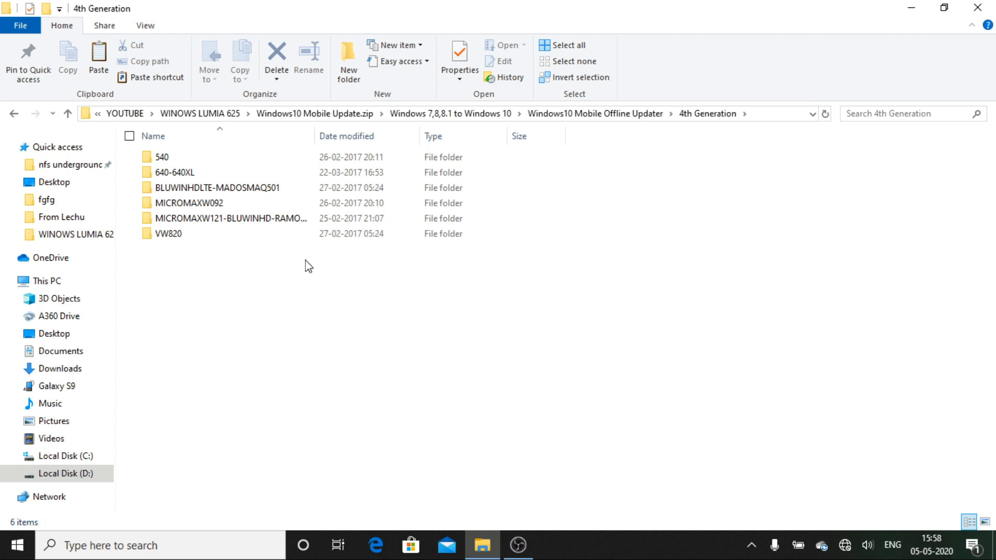
{"action": "mouse_move", "coordinate": [12, 114]}
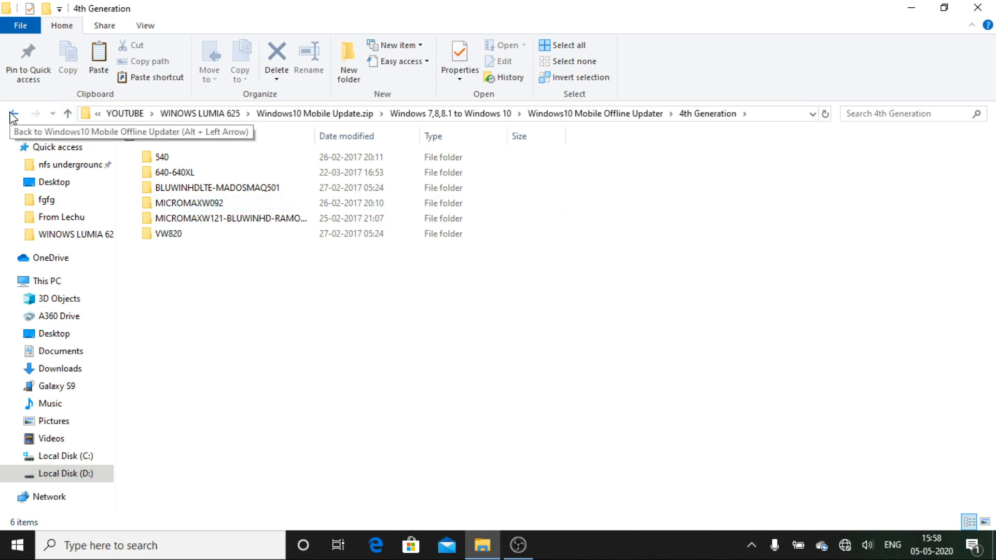
{"action": "left_click", "coordinate": [14, 113]}
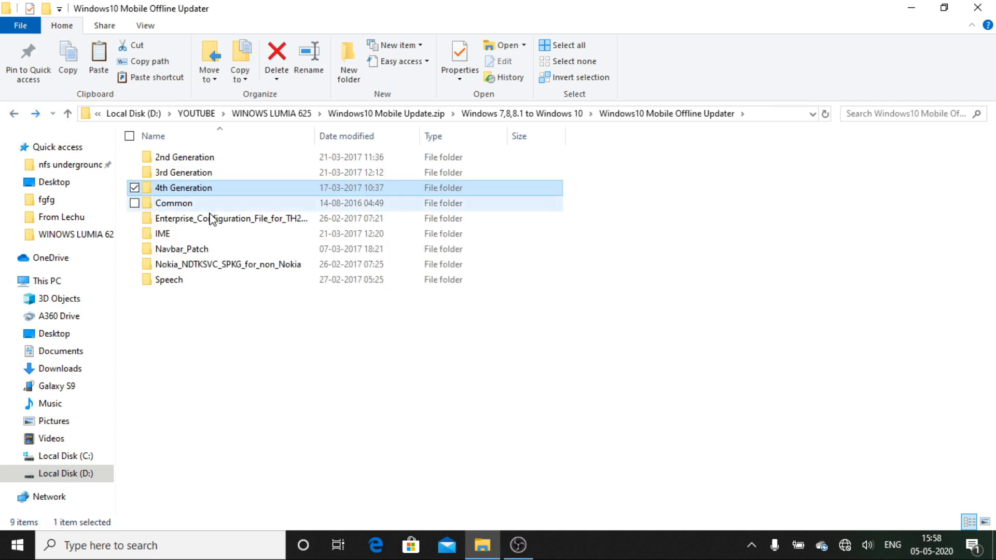
Step: Copy the 480x800 folder from the 2nd Generation folder
{"action": "left_click", "coordinate": [212, 234]}
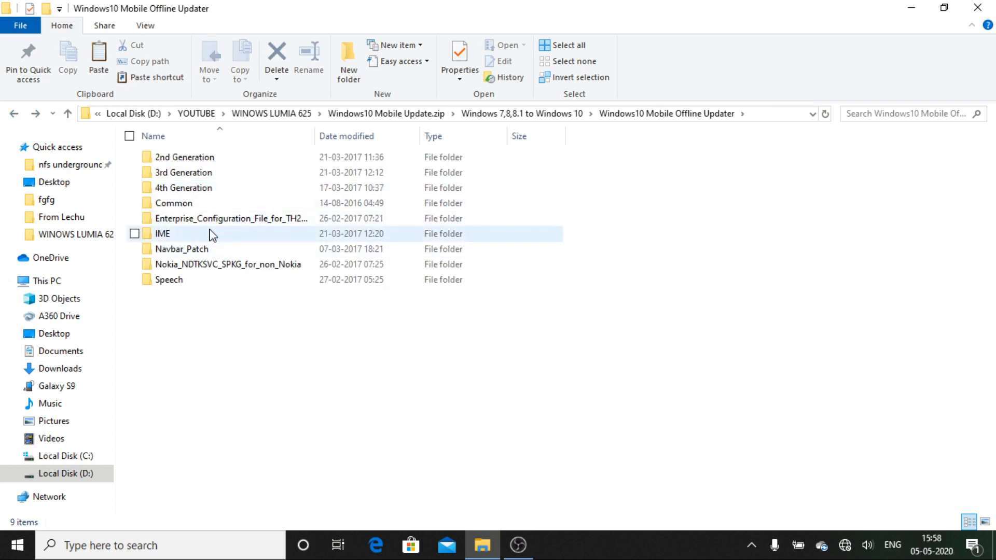
{"action": "double_click", "coordinate": [185, 157]}
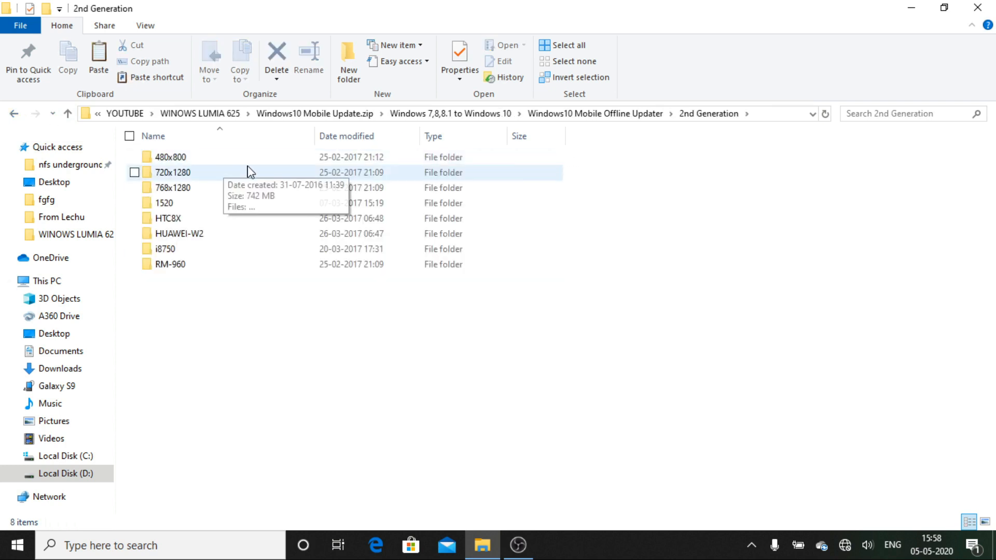
{"action": "mouse_move", "coordinate": [473, 338]}
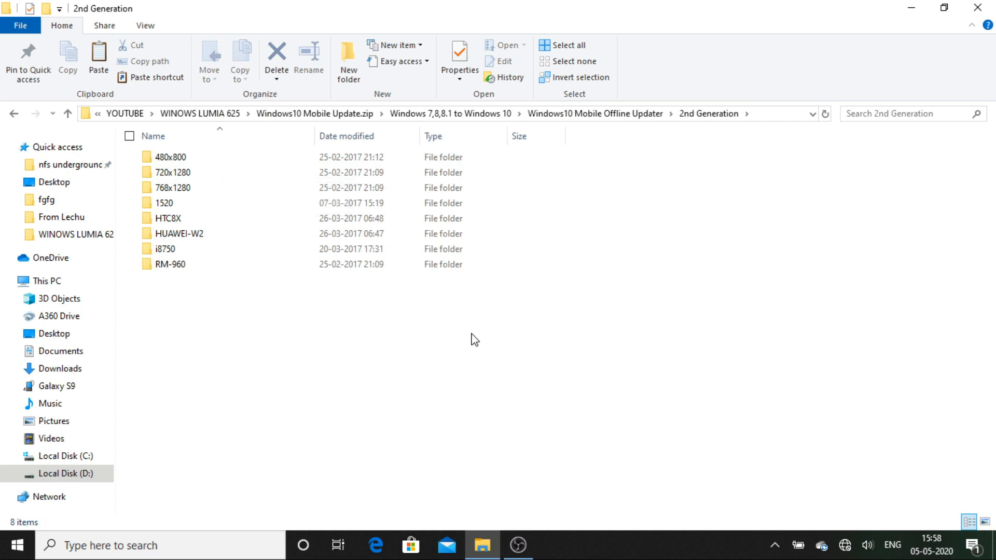
{"action": "left_click", "coordinate": [169, 156]}
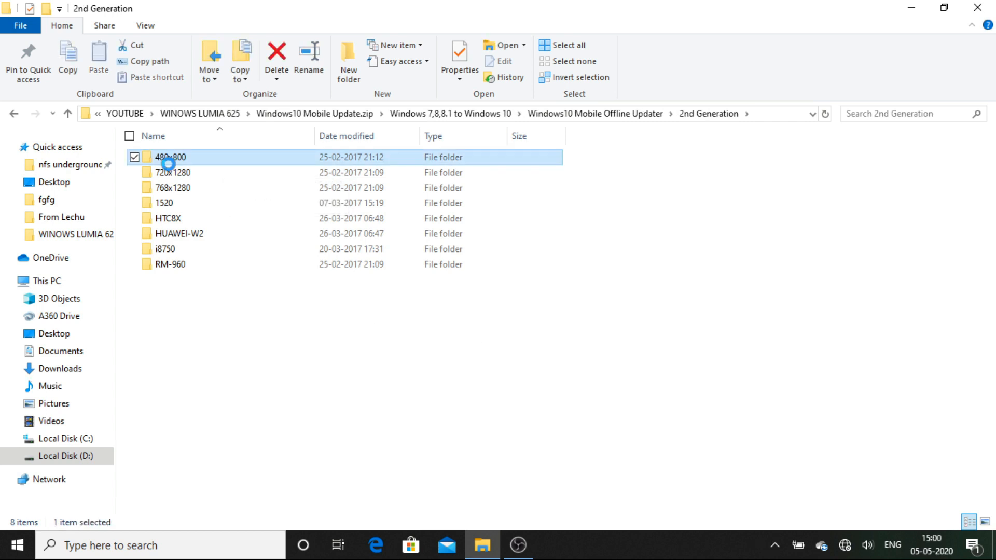
{"action": "right_click", "coordinate": [168, 156]}
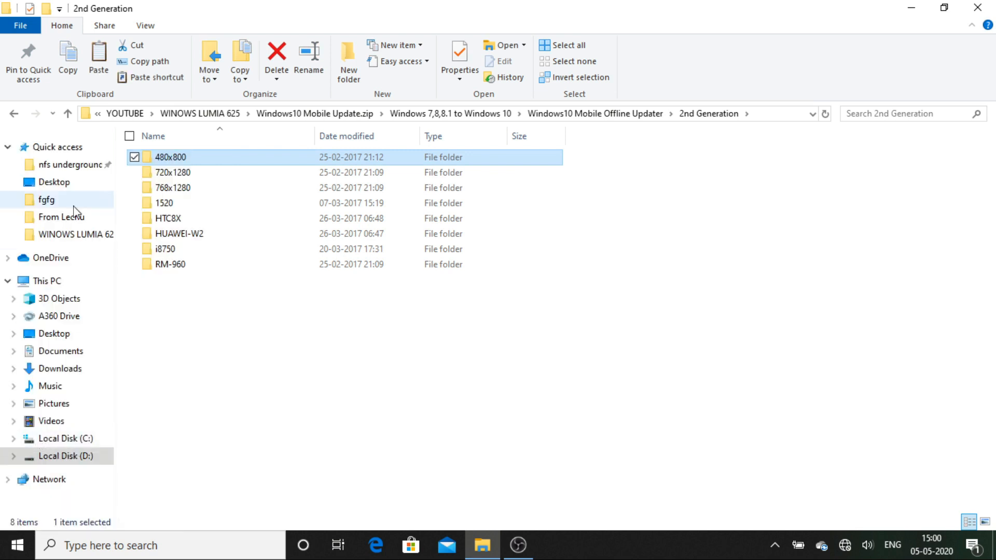
Step: Paste the 480x800 folder into the iutool_2015 folder
{"action": "left_click", "coordinate": [14, 114]}
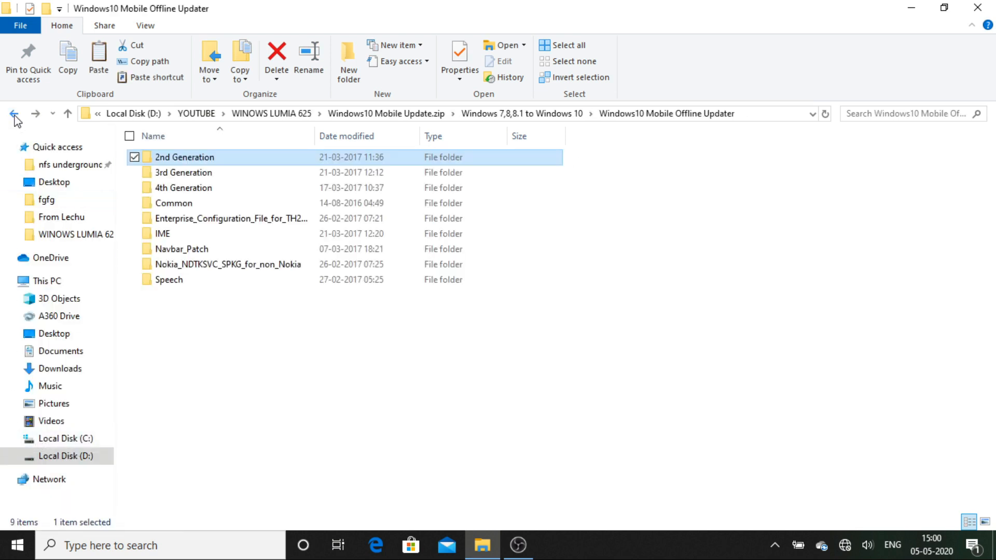
{"action": "left_click", "coordinate": [13, 114]}
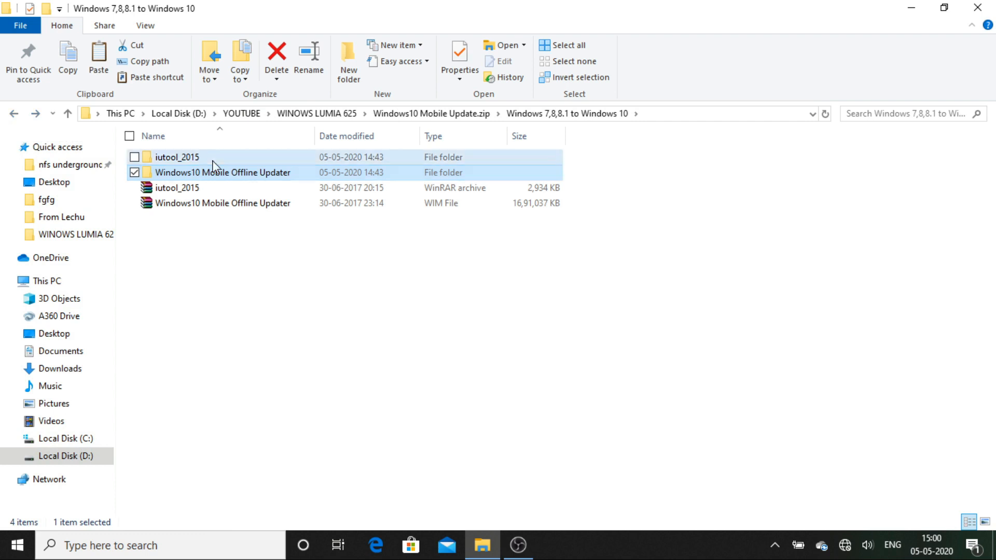
{"action": "double_click", "coordinate": [176, 157]}
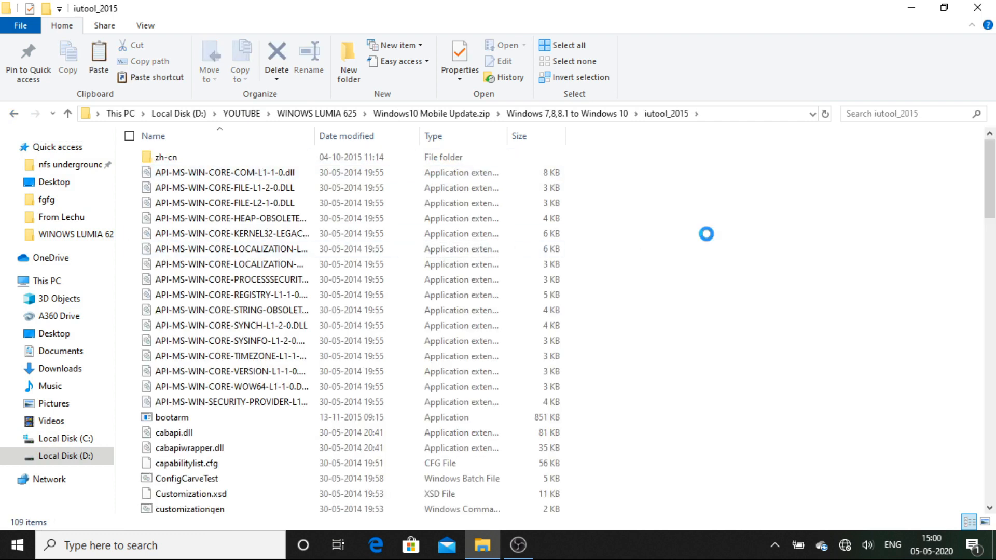
{"action": "right_click", "coordinate": [705, 233]}
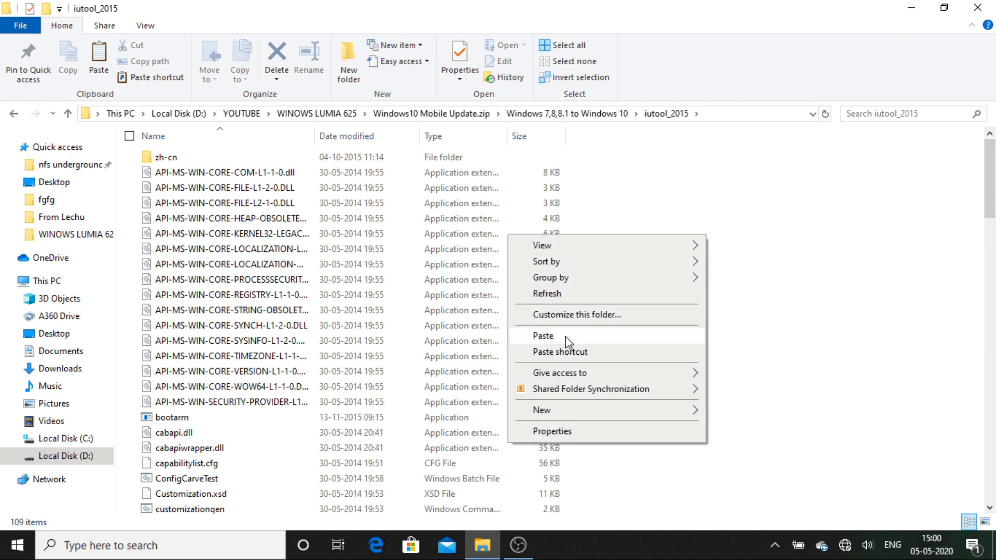
{"action": "left_click", "coordinate": [543, 335]}
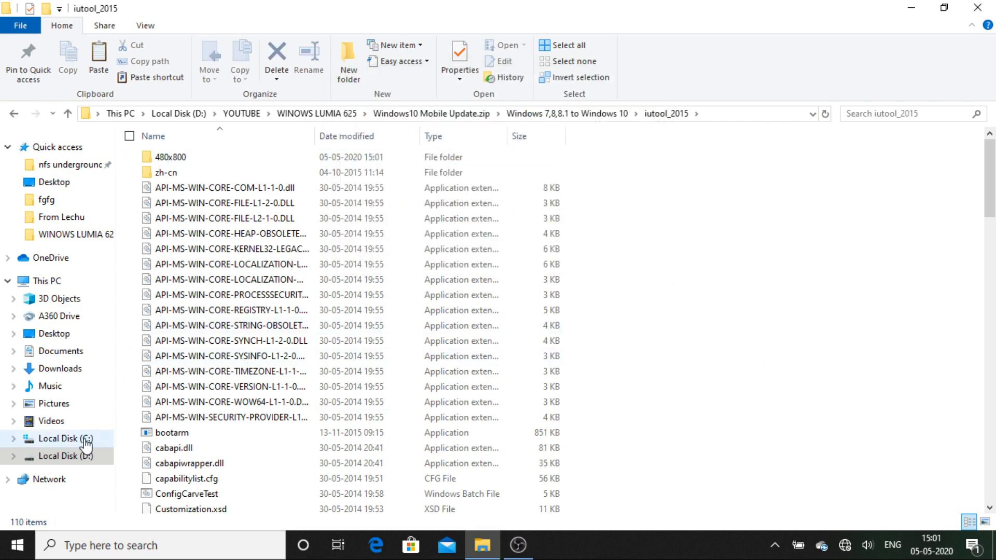
Step: Open C:\Windows\System32 and search it for CMD
{"action": "left_click", "coordinate": [66, 438]}
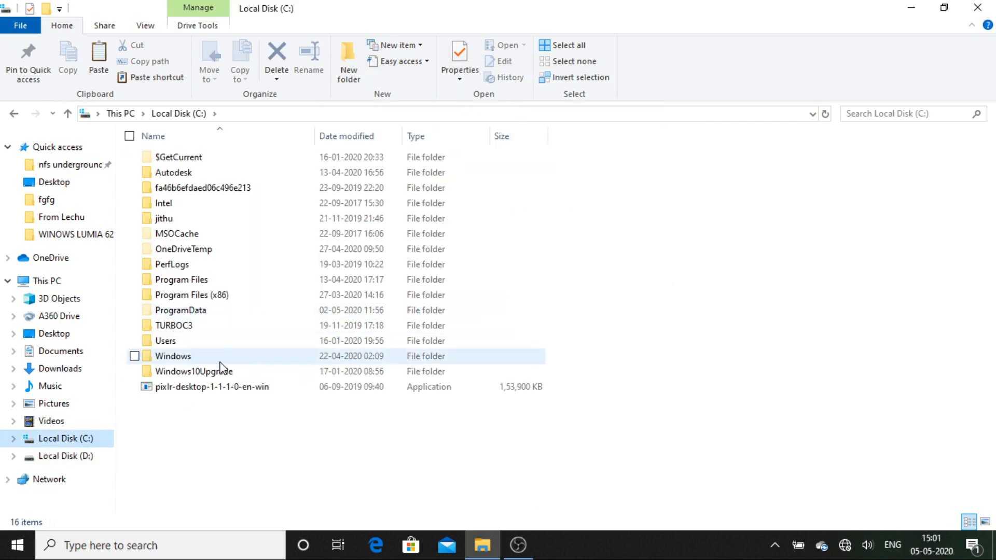
{"action": "double_click", "coordinate": [173, 356]}
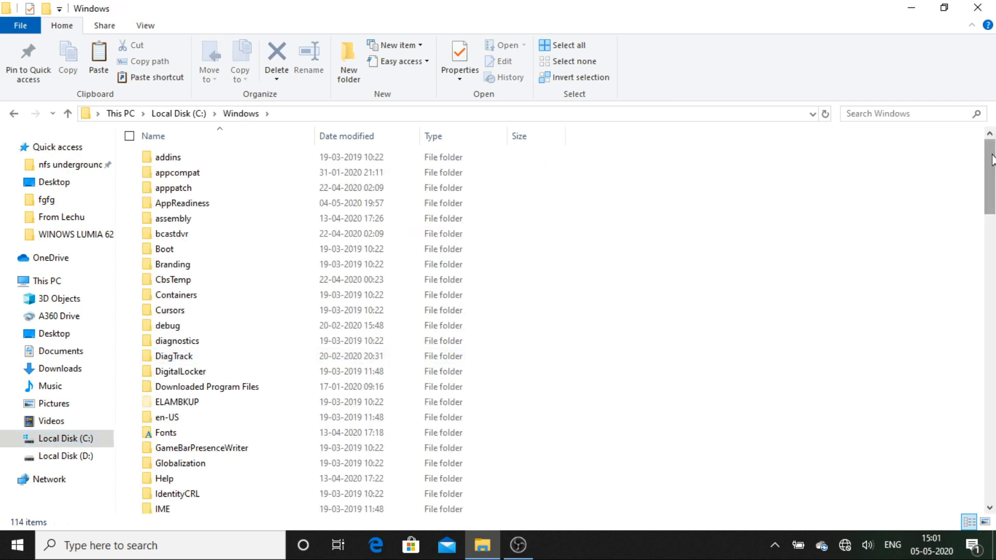
{"action": "scroll", "scroll_direction": "down", "scroll_amount": 3}
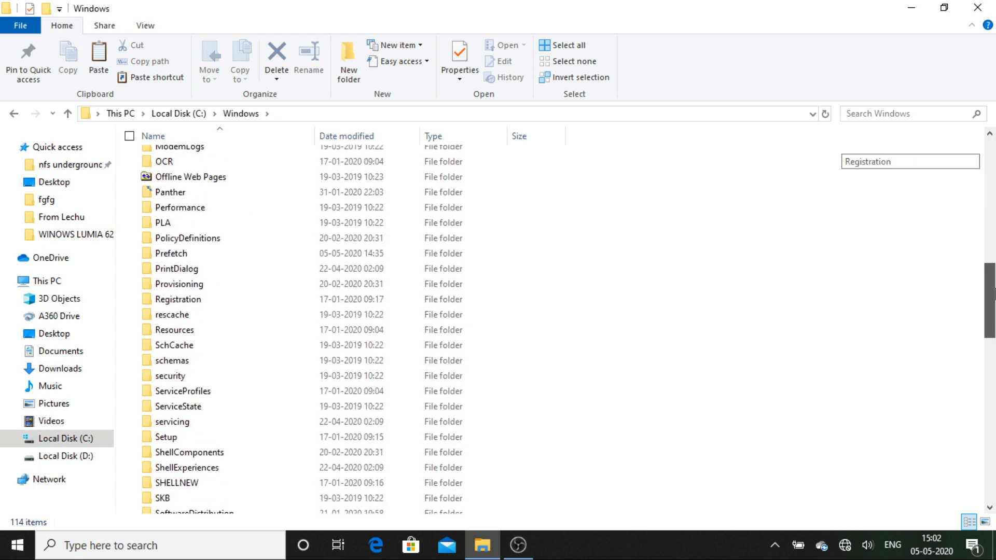
{"action": "scroll", "scroll_direction": "down", "scroll_amount": 3}
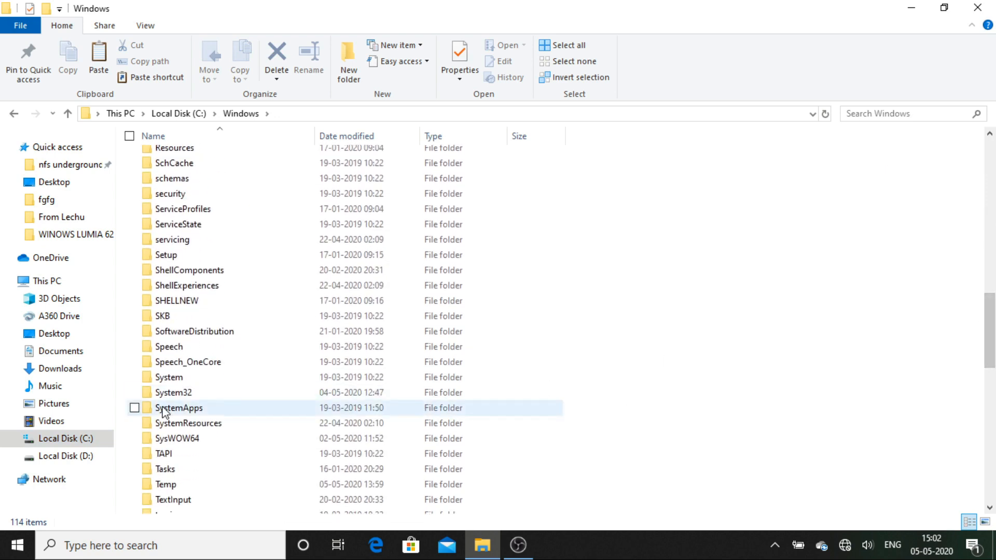
{"action": "double_click", "coordinate": [172, 392]}
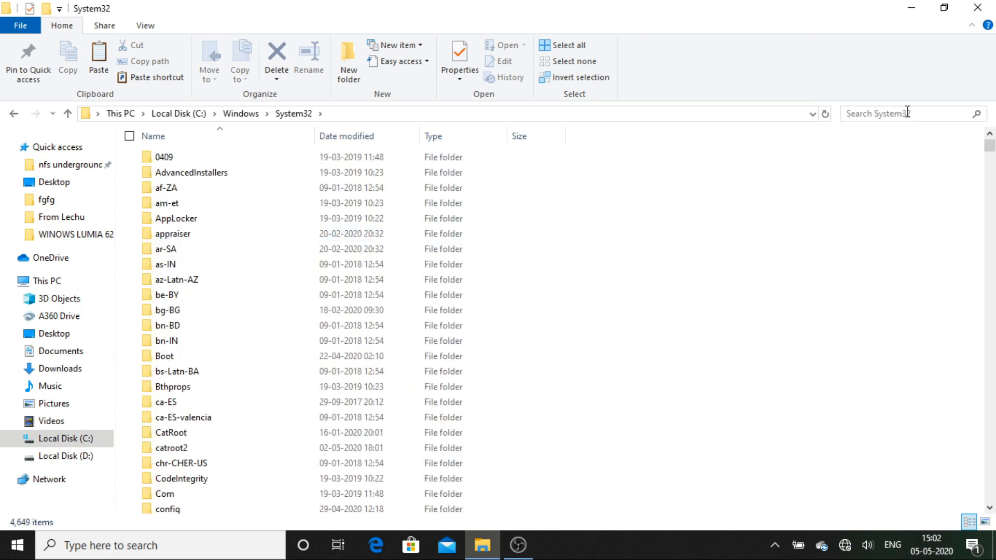
{"action": "type", "text": "C"}
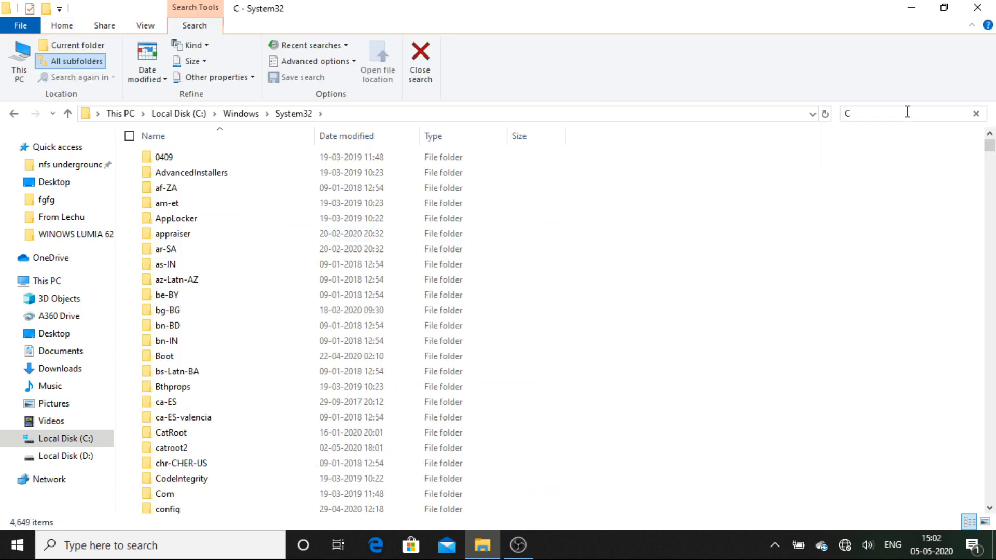
{"action": "type", "text": "M"}
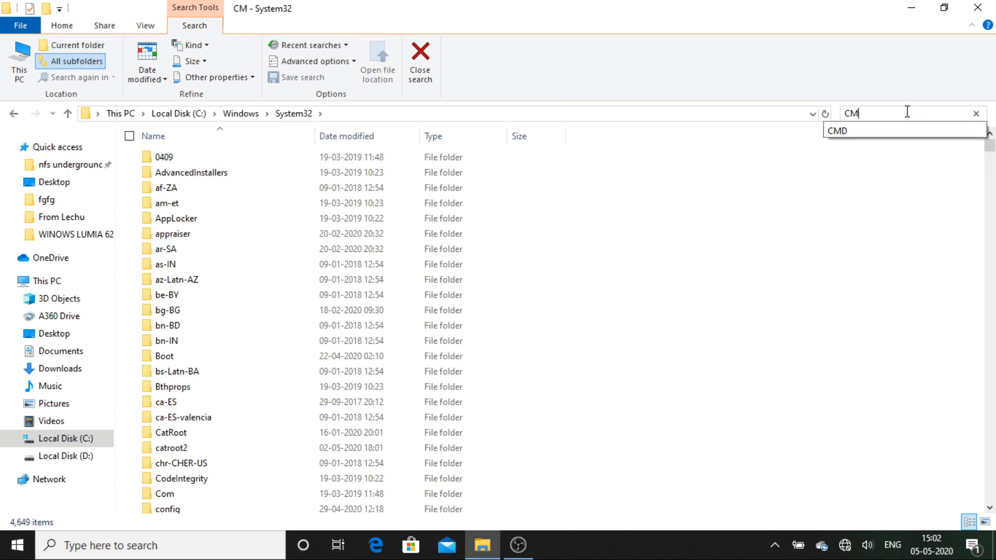
{"action": "type", "text": "D"}
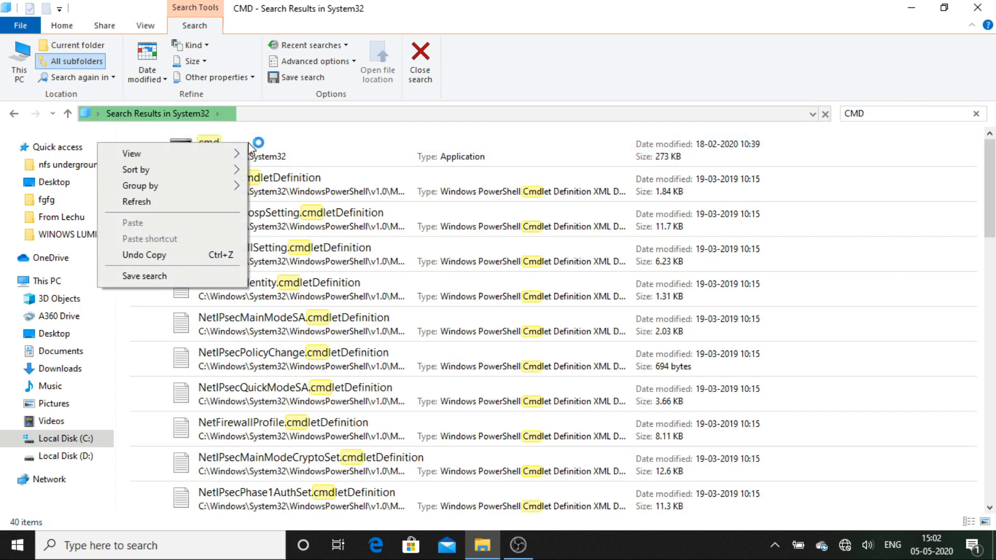
Step: Copy cmd.exe from the System32 search results
{"action": "left_click", "coordinate": [131, 153]}
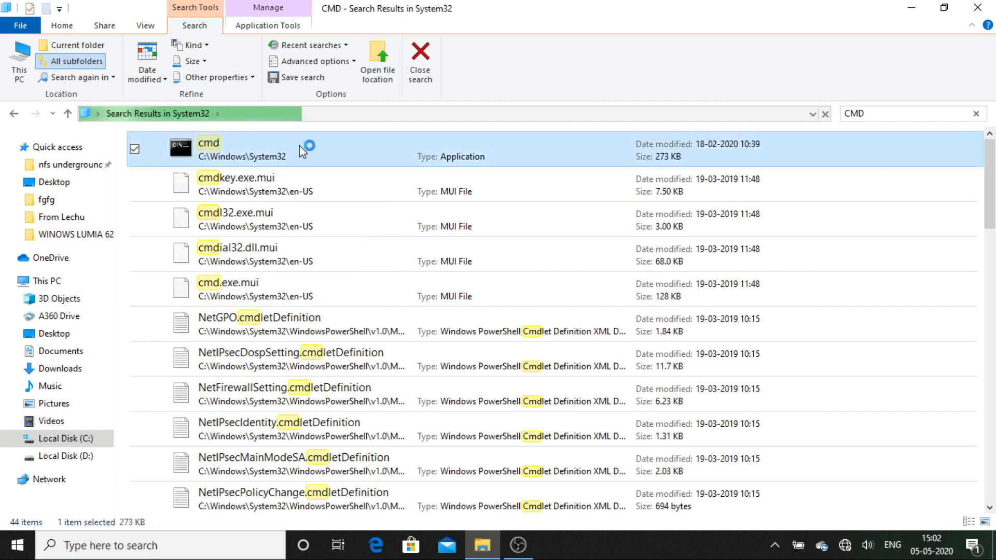
{"action": "right_click", "coordinate": [208, 149]}
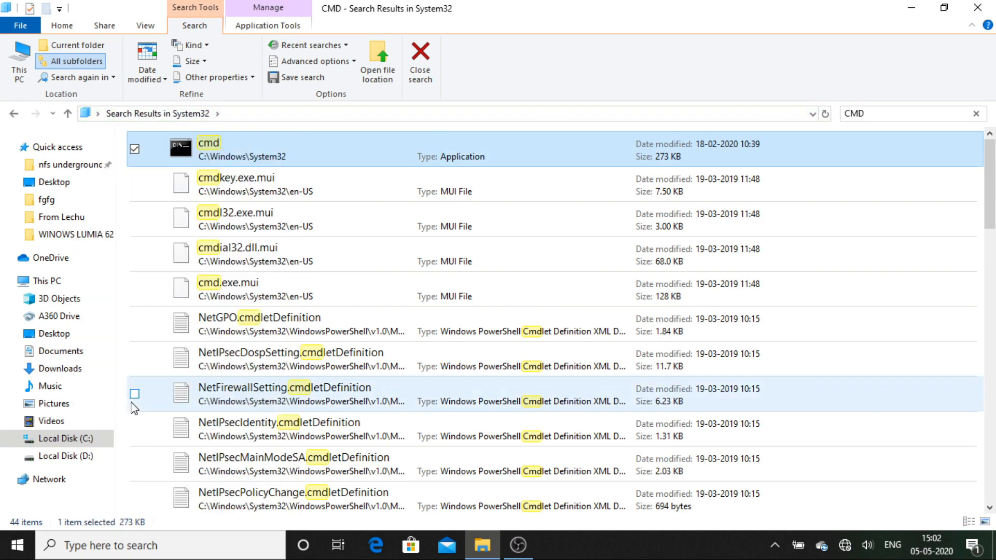
{"action": "left_click", "coordinate": [66, 455]}
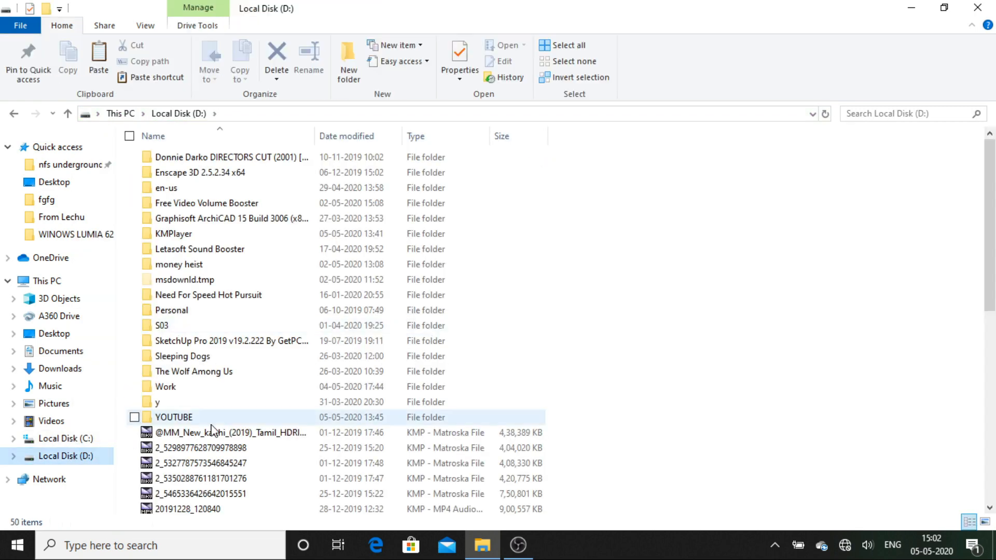
Step: Navigate to YOUTUBE > WINOWS LUMIA 625 > Windows10 Mobile Update > Windows 7,8,8.1 to Windows 10
{"action": "double_click", "coordinate": [174, 417]}
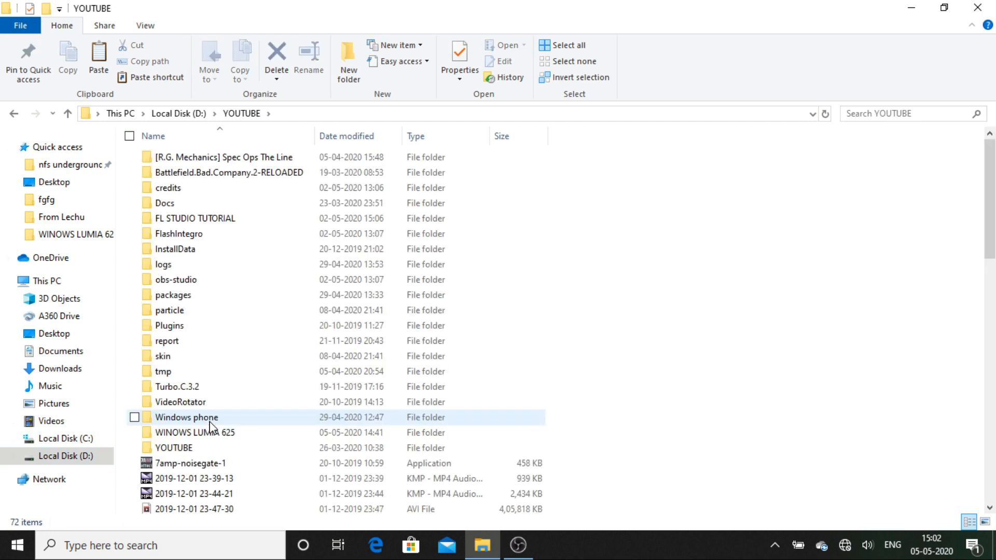
{"action": "double_click", "coordinate": [196, 432]}
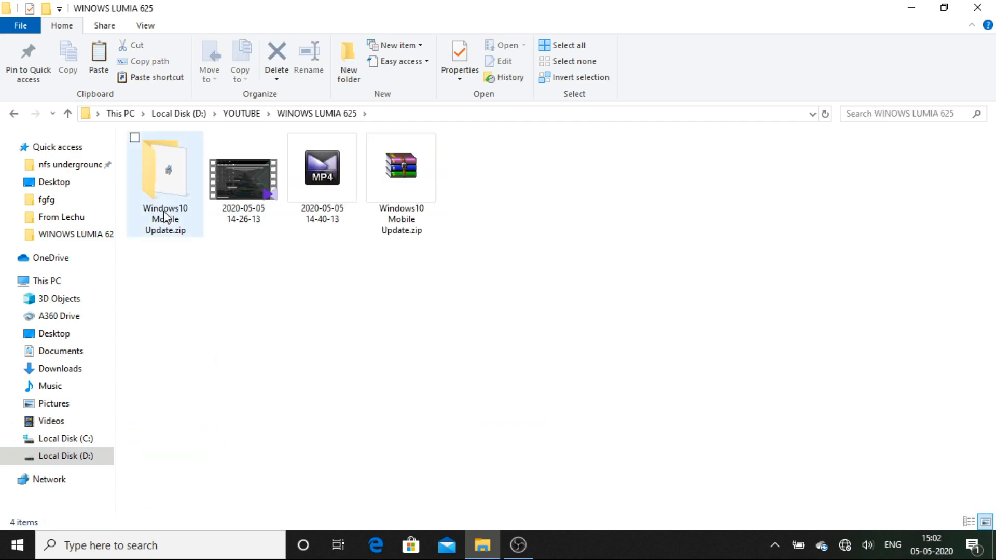
{"action": "double_click", "coordinate": [164, 167]}
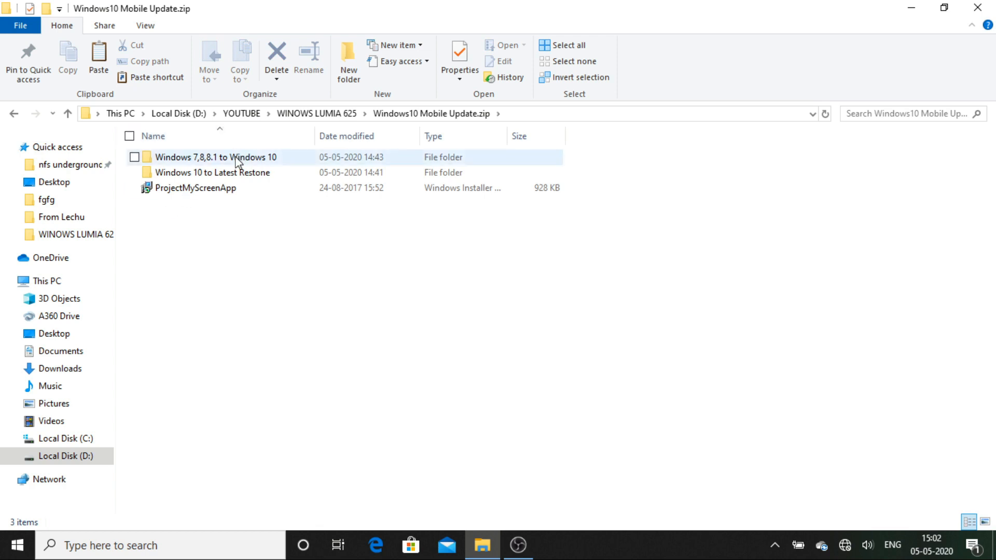
{"action": "double_click", "coordinate": [216, 157]}
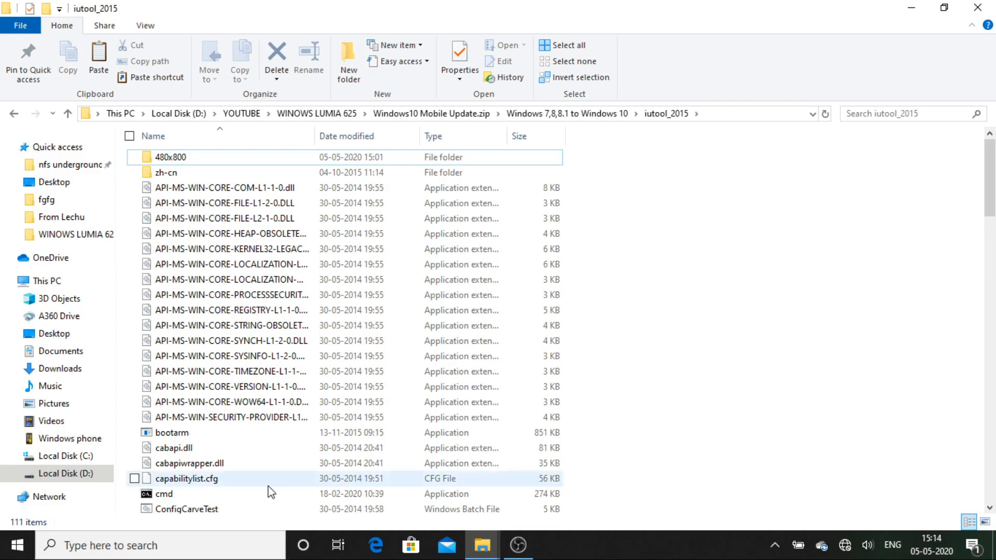
Step: Launch the copied cmd in iutool_2015 and run 'iutool -l' to list the phone
{"action": "double_click", "coordinate": [164, 493]}
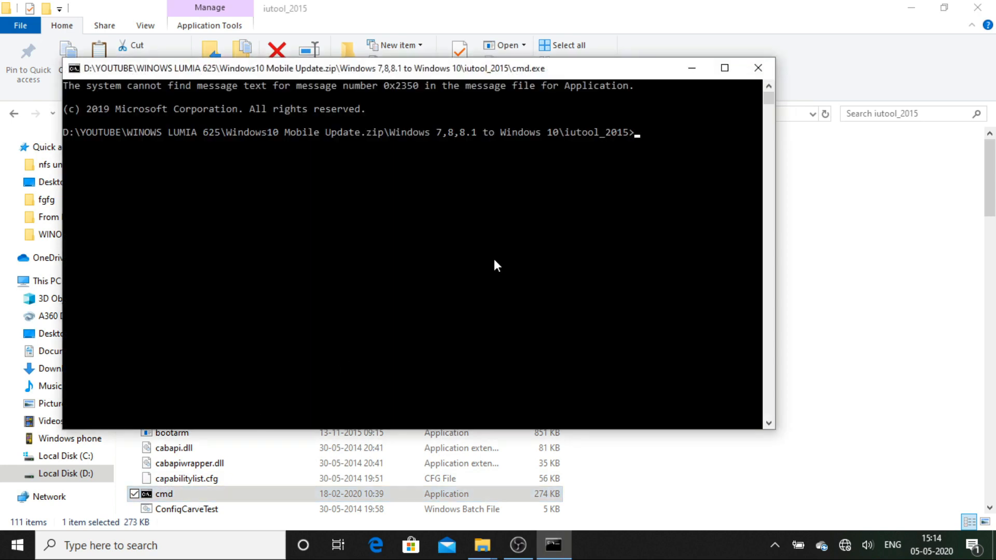
{"action": "type", "text": "iu"}
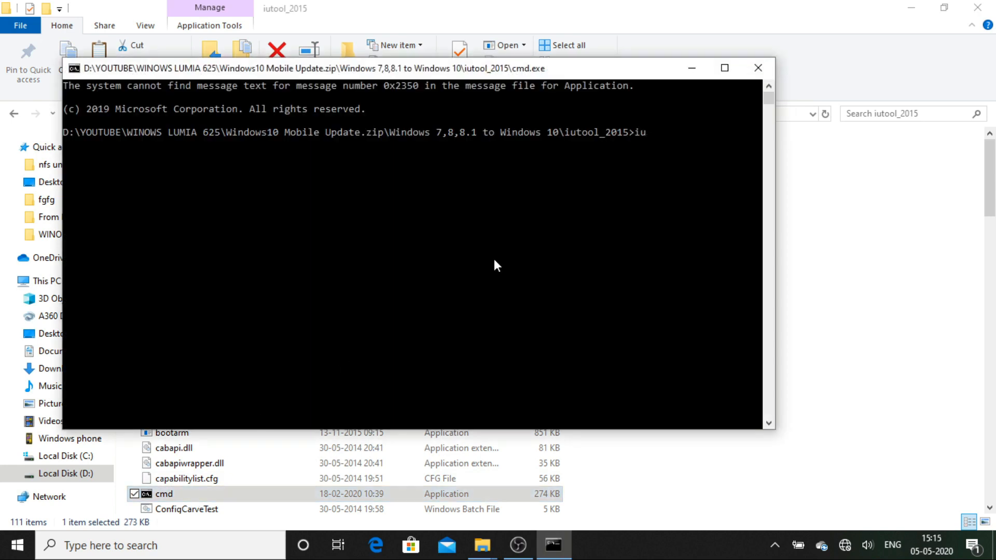
{"action": "type", "text": "tool"}
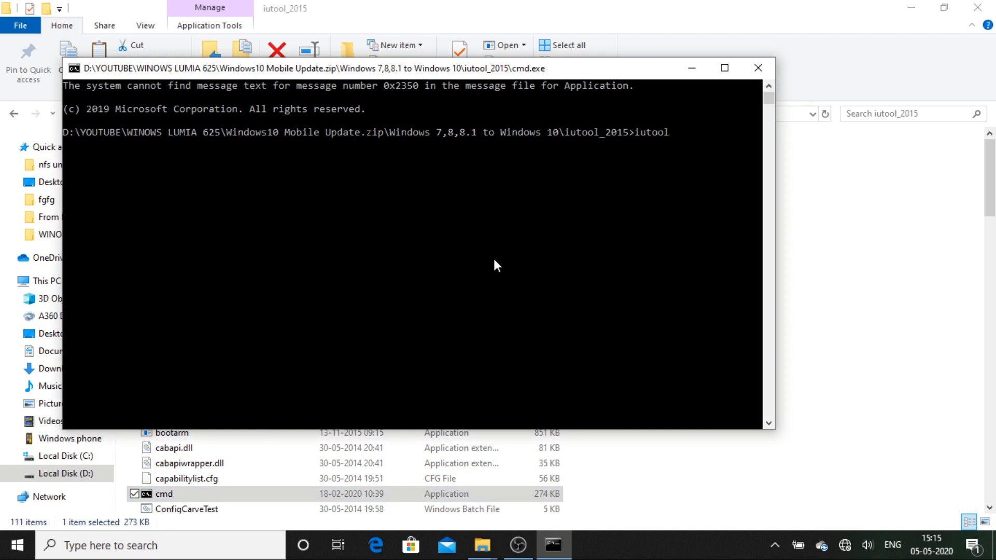
{"action": "type", "text": "-"}
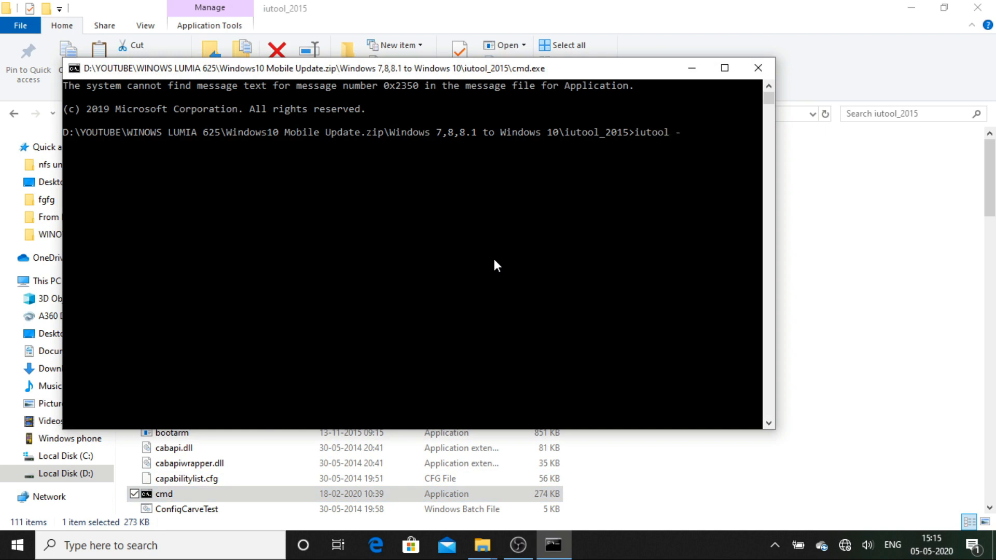
{"action": "type", "text": "l"}
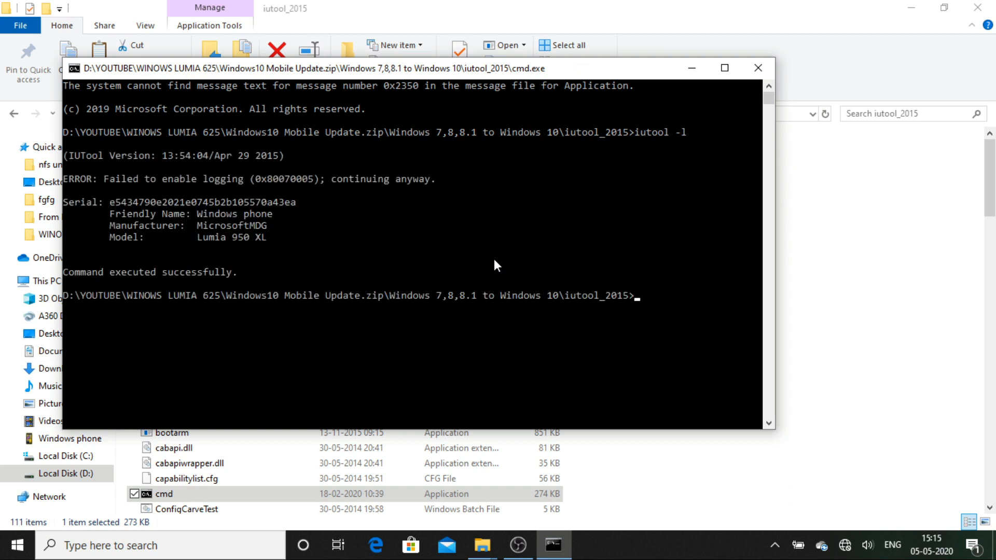
{"action": "mouse_move", "coordinate": [459, 274]}
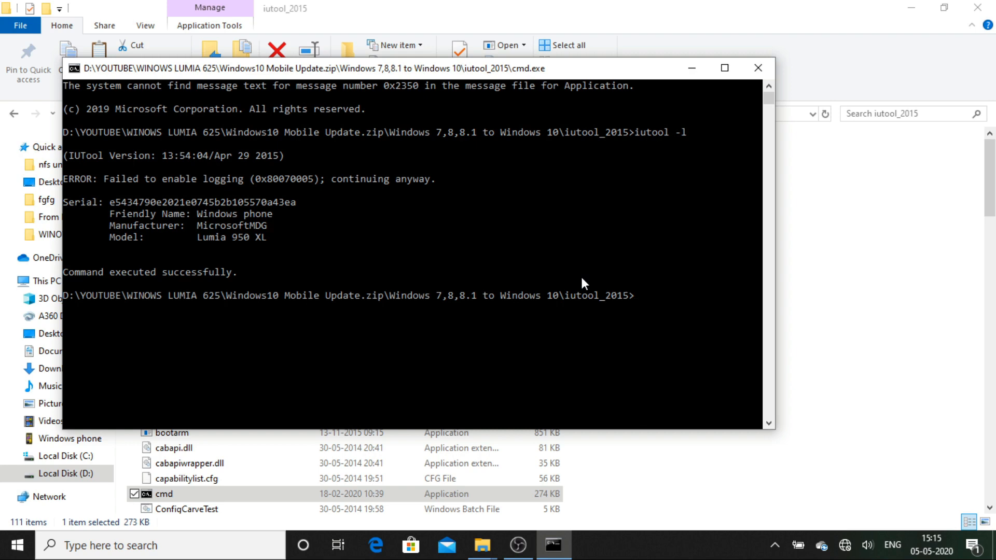
Step: Type 'iutool -V -p' at the prompt without running it
{"action": "type", "text": "iut"}
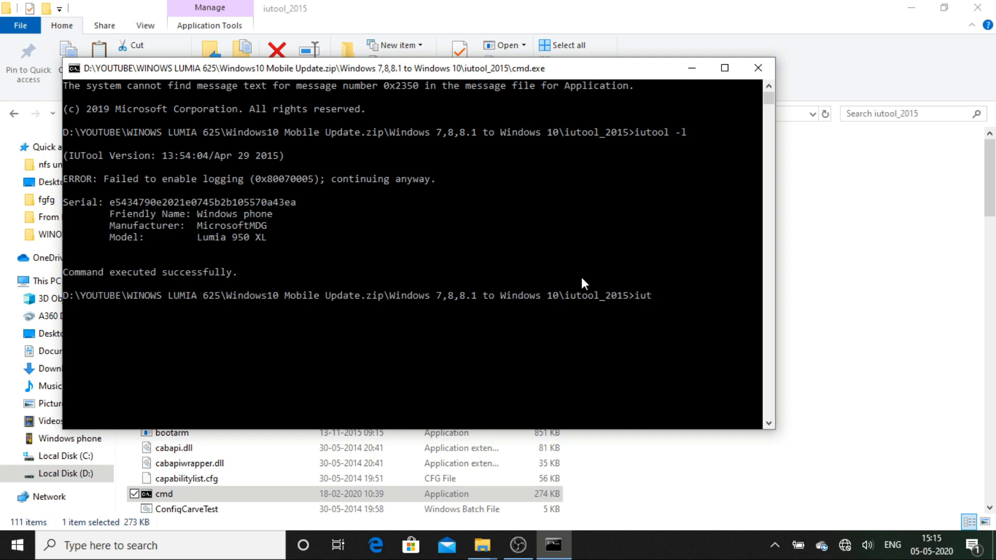
{"action": "type", "text": "ool"}
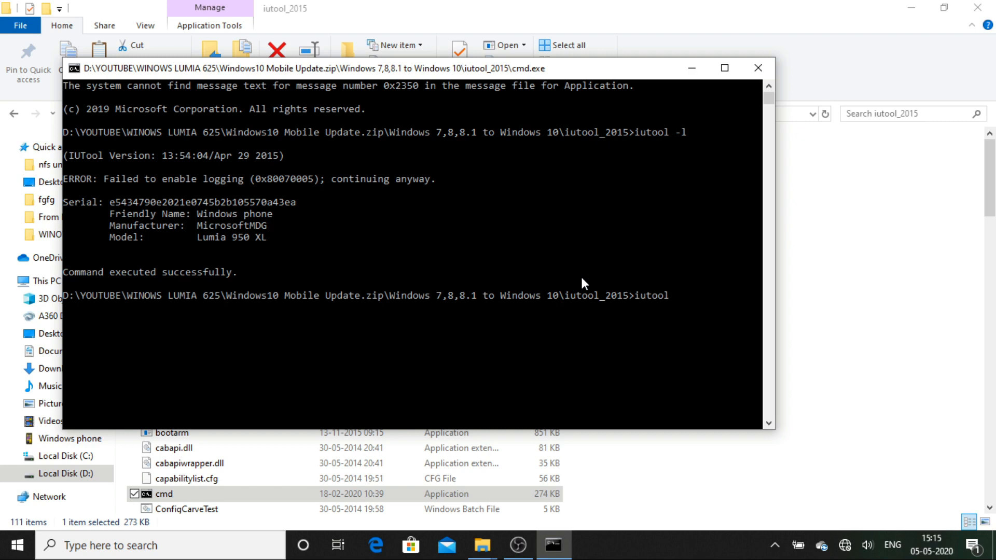
{"action": "type", "text": "-V"}
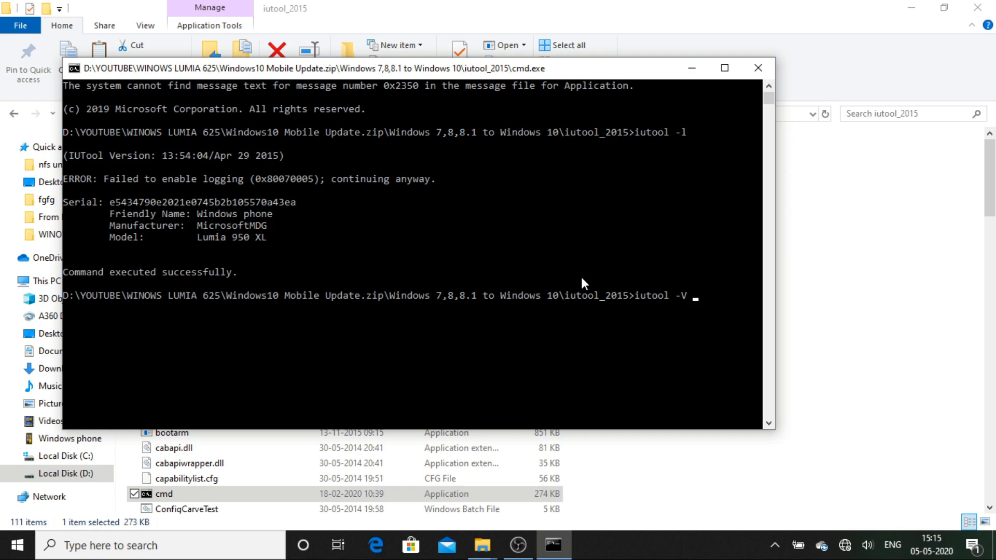
{"action": "type", "text": "-"}
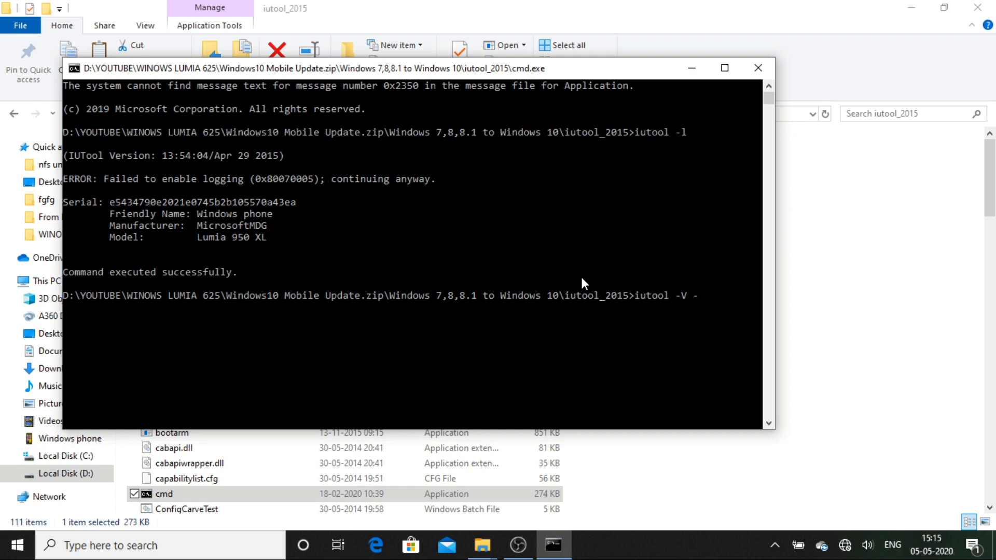
{"action": "type", "text": "p"}
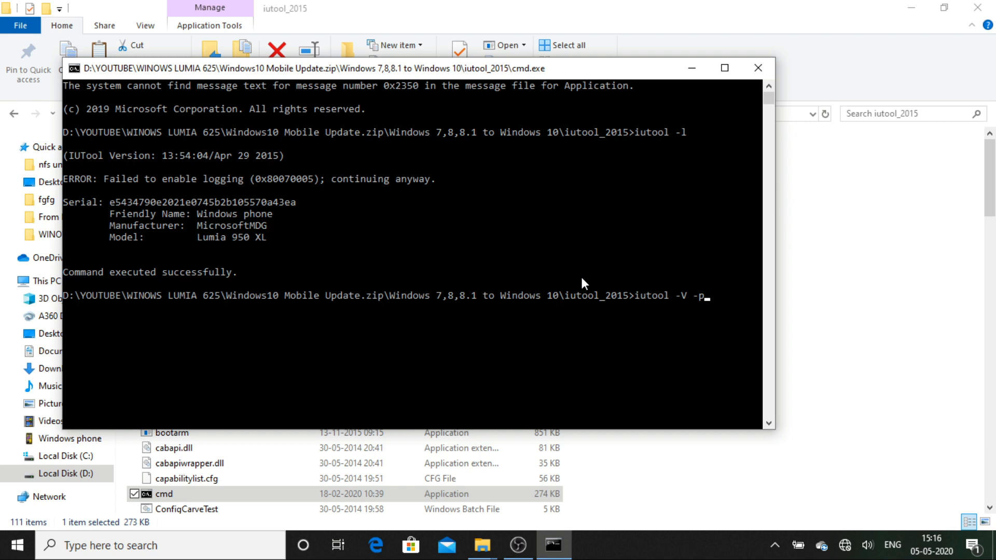
{"action": "mouse_move", "coordinate": [444, 309]}
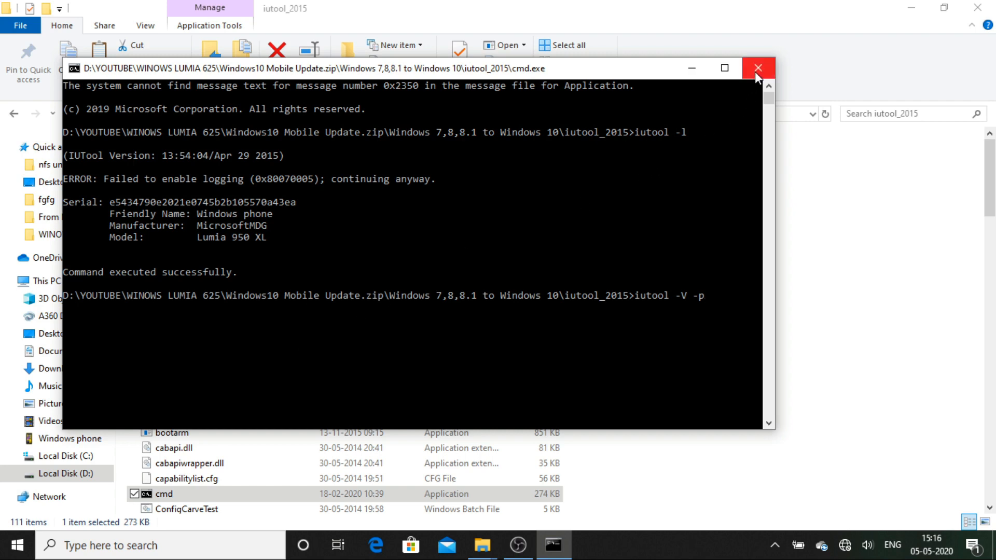
Step: Close the Command Prompt window and the iutool_2015 File Explorer window
{"action": "left_click", "coordinate": [755, 68]}
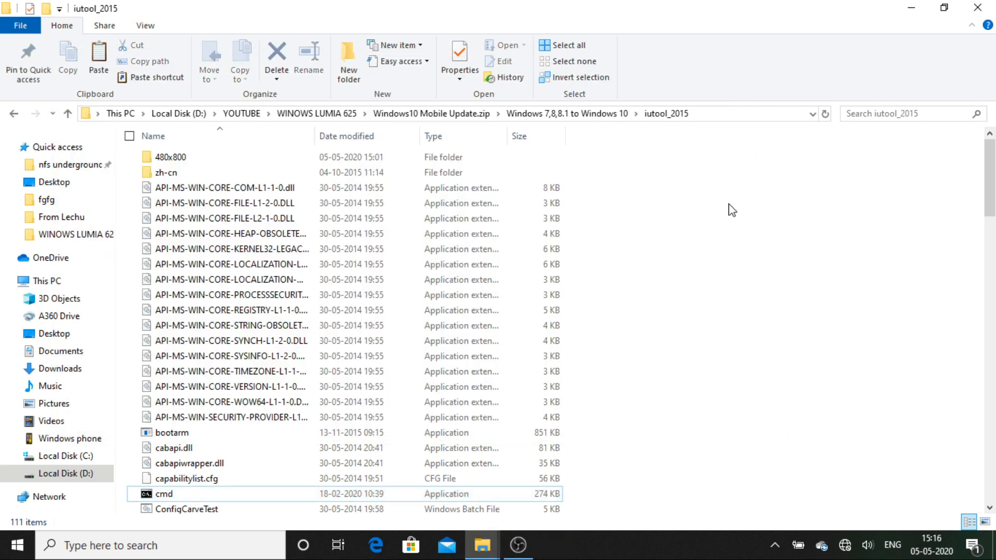
{"action": "left_click", "coordinate": [163, 493]}
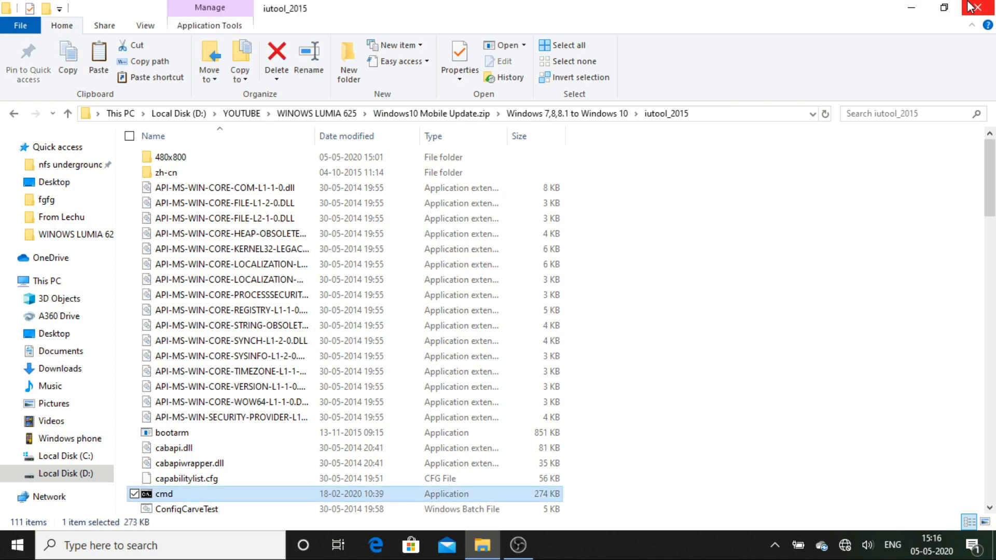
{"action": "left_click", "coordinate": [983, 7]}
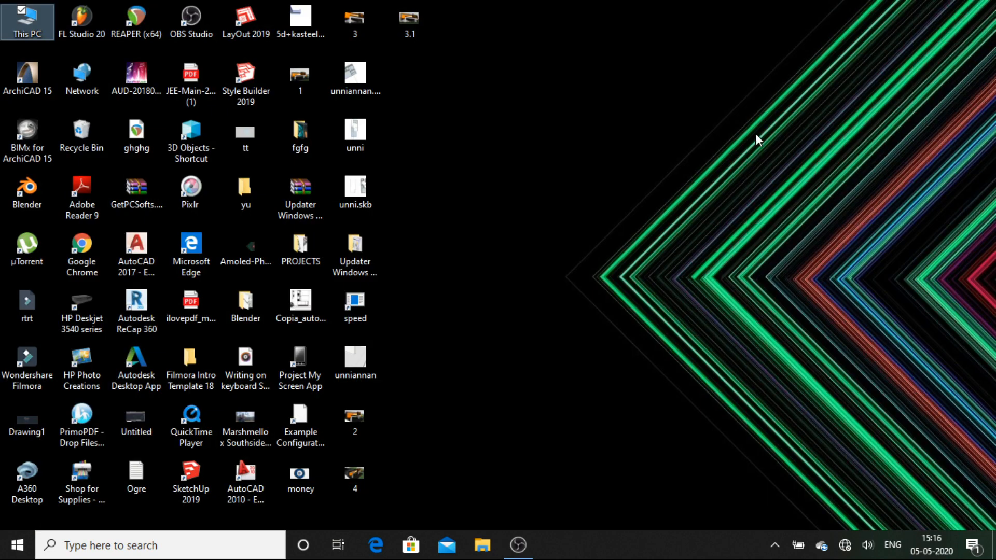